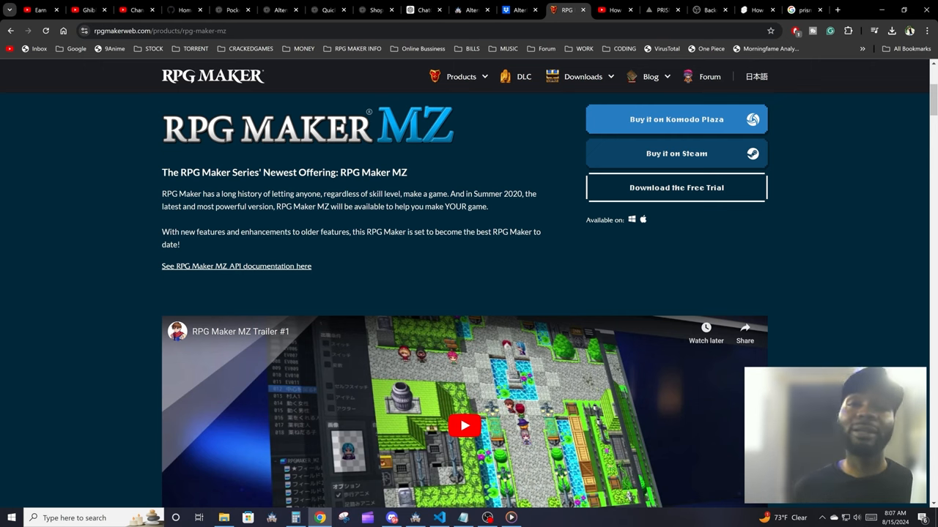
Scroll the RPG Maker MZ product page from Features down through Events, Animation and Plugins
scroll("down", 3)
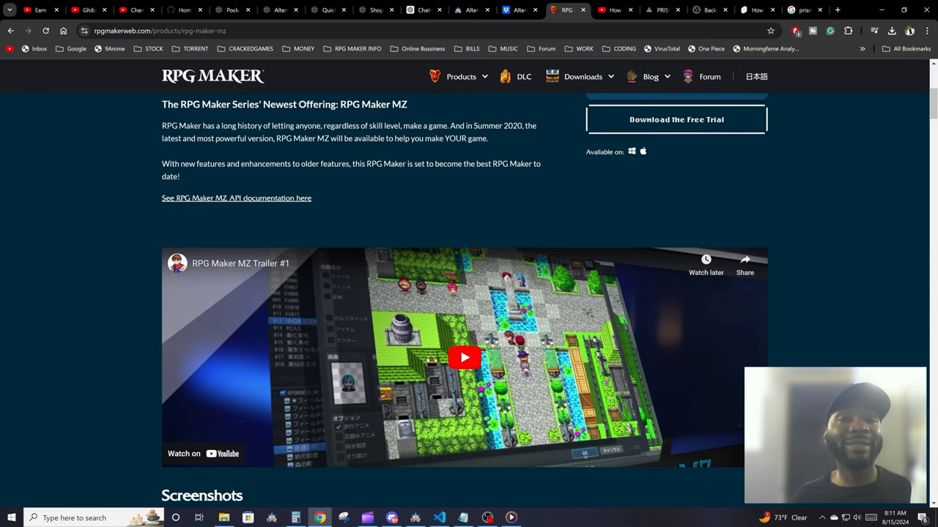
scroll("down", 3)
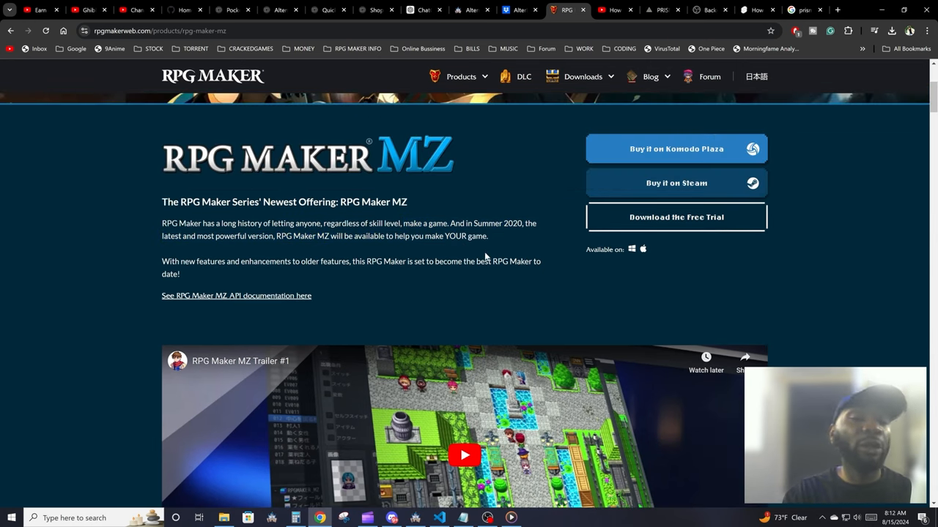
scroll("down", 3)
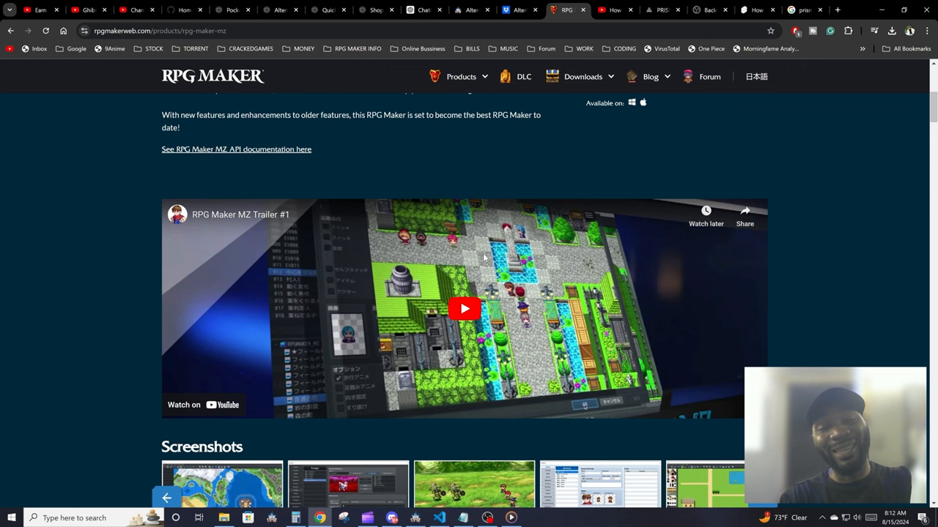
mouse_move(484, 261)
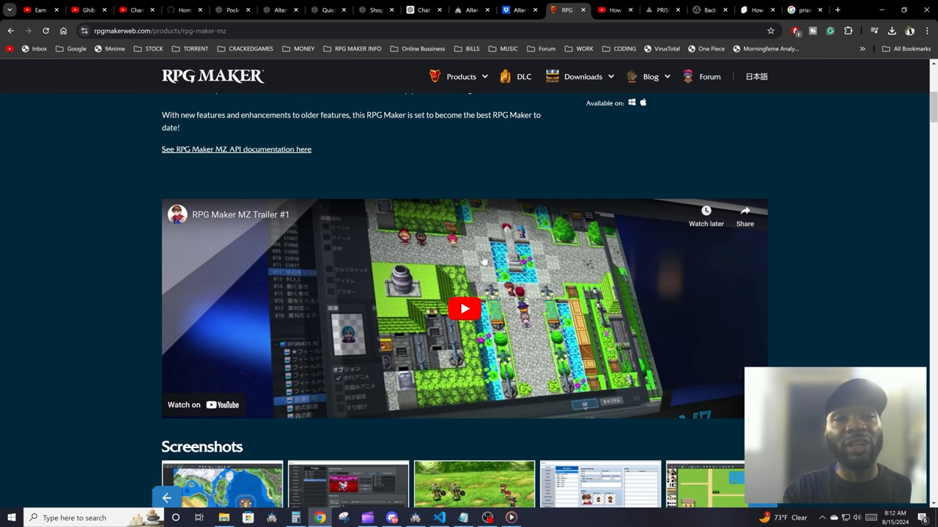
scroll("down", 3)
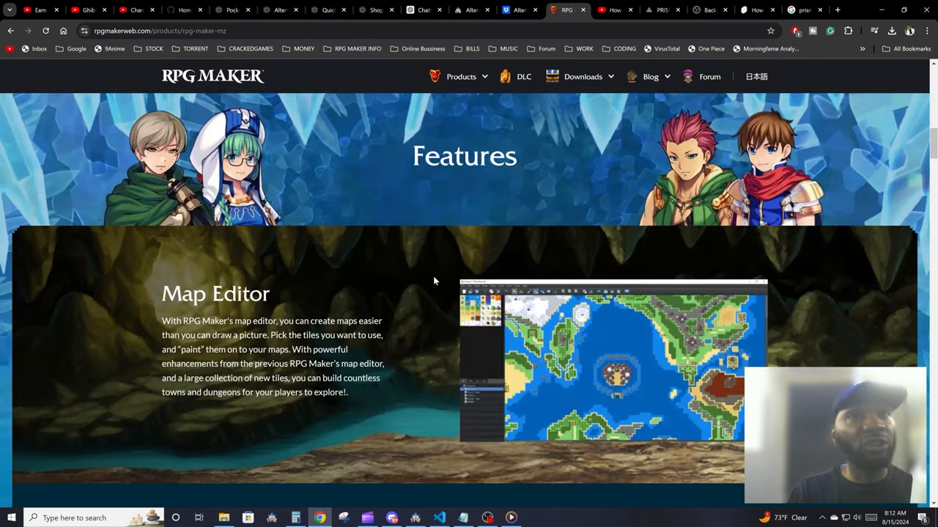
scroll("down", 3)
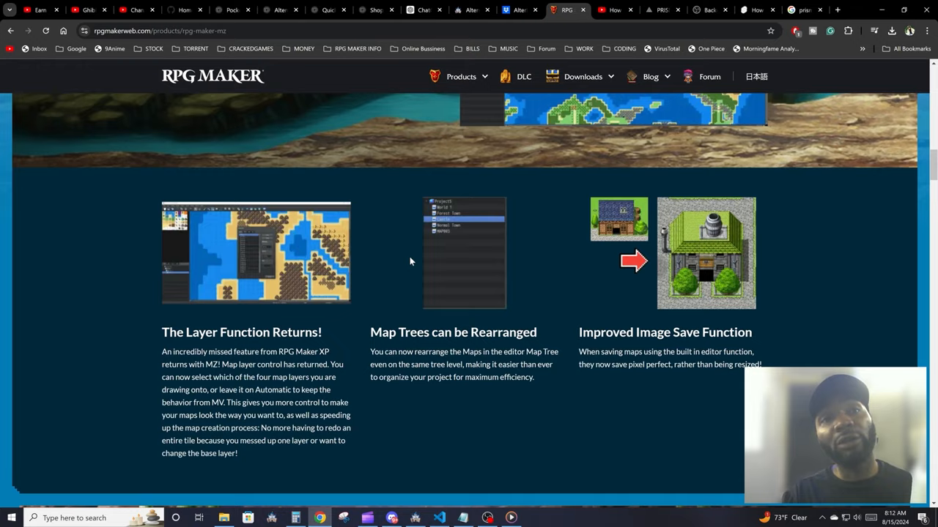
scroll("down", 3)
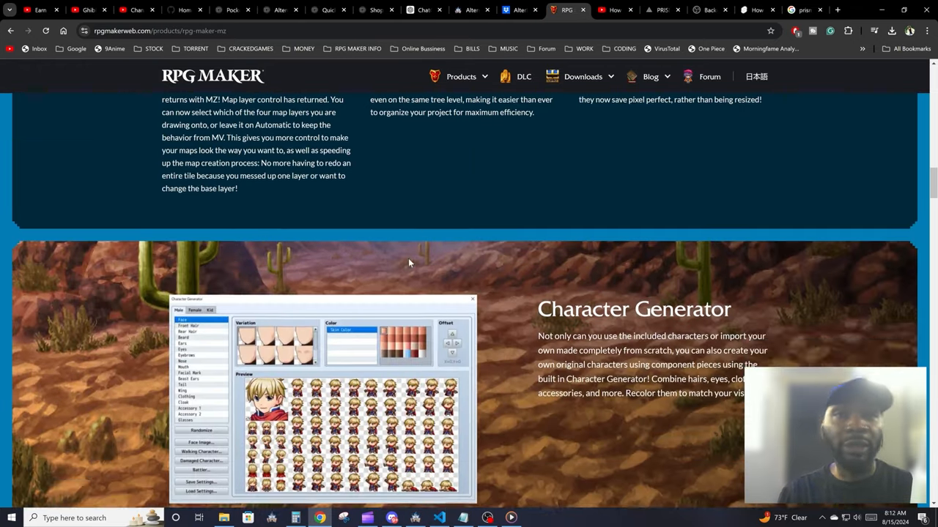
scroll("down", 3)
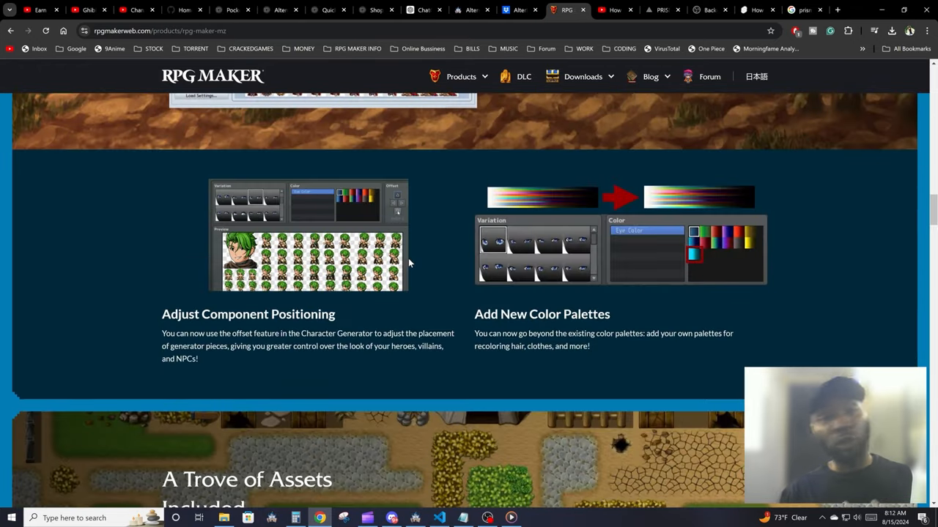
scroll("down", 3)
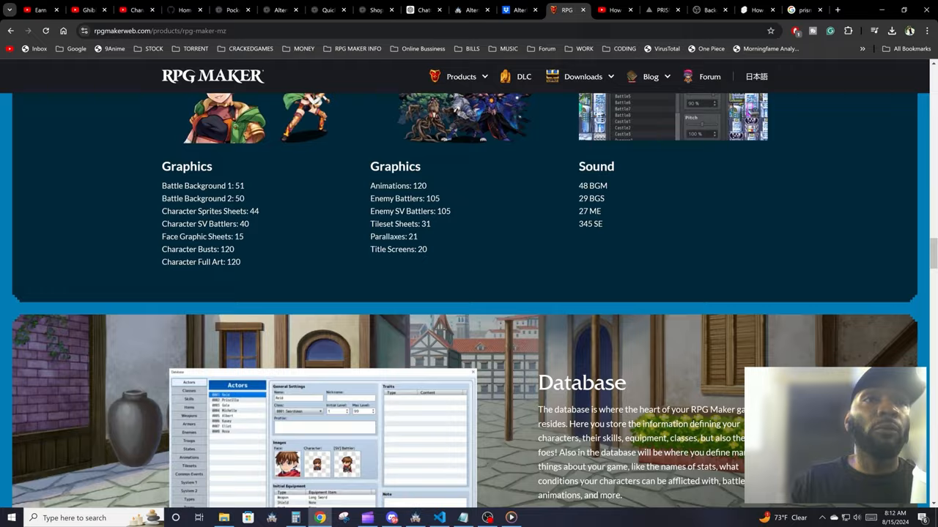
scroll("down", 3)
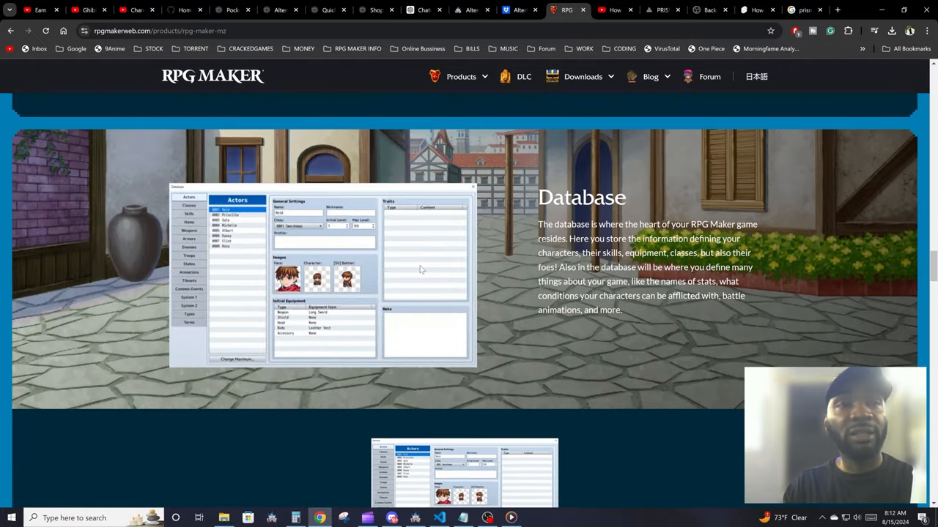
scroll("down", 3)
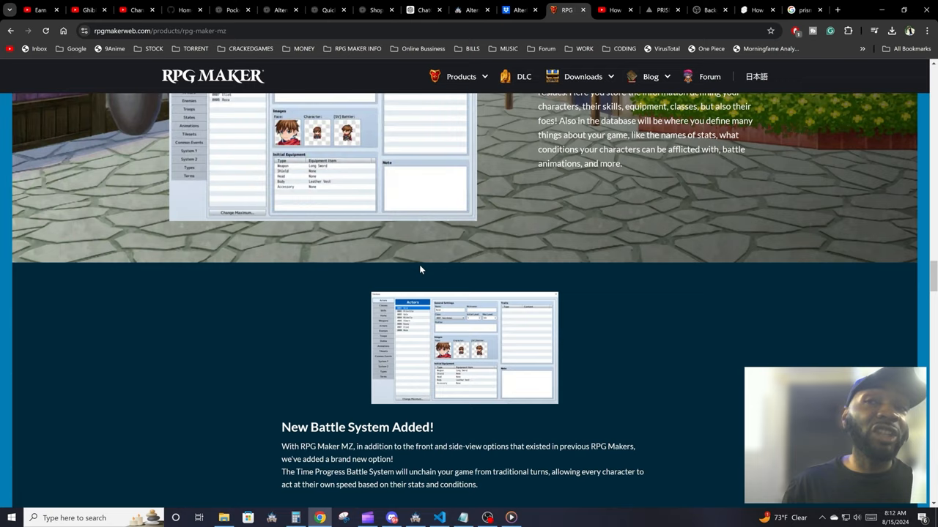
scroll("down", 3)
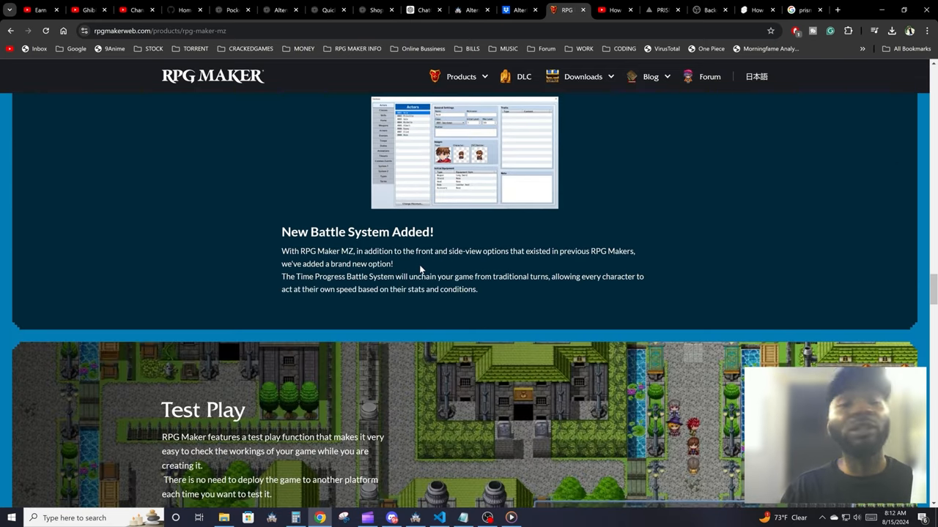
scroll("down", 3)
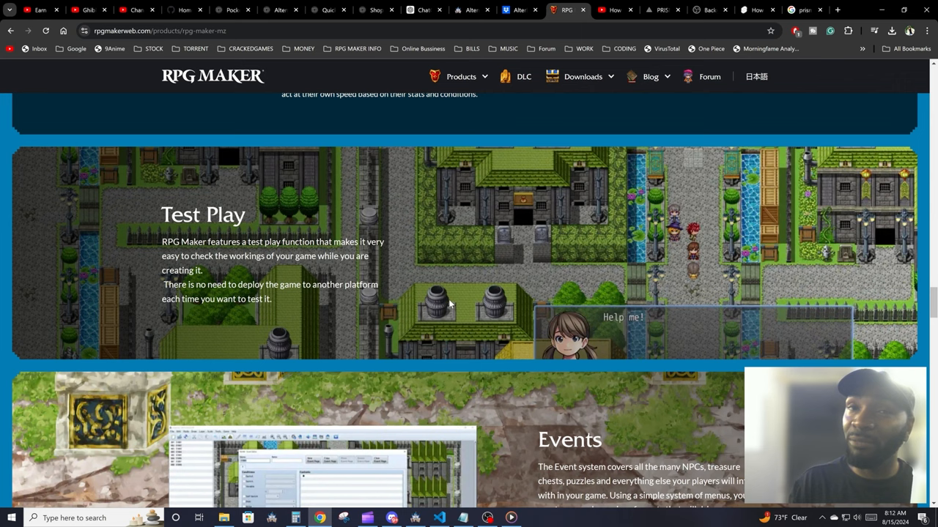
scroll("down", 3)
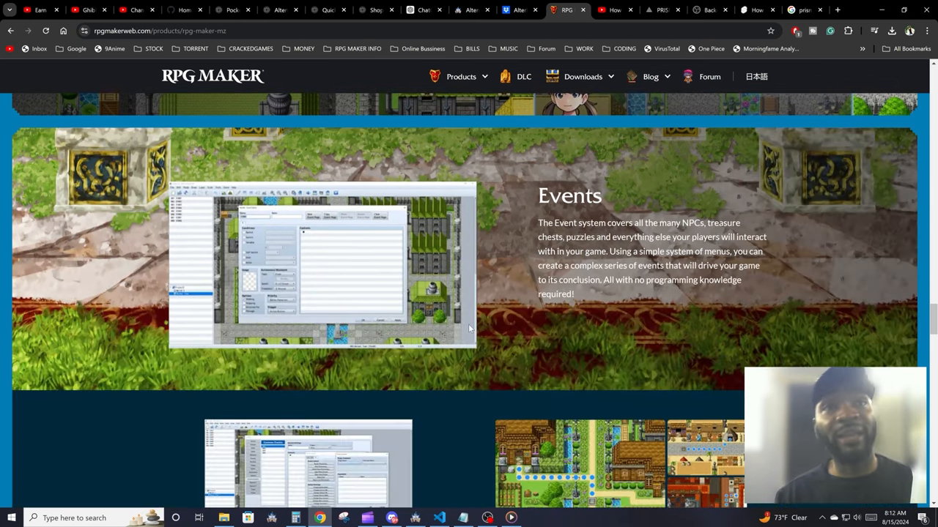
scroll("down", 3)
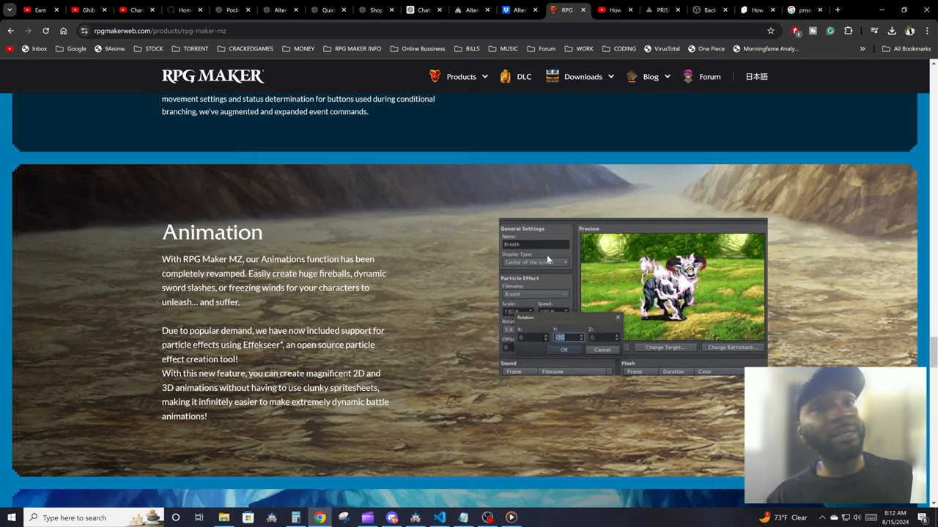
scroll("down", 3)
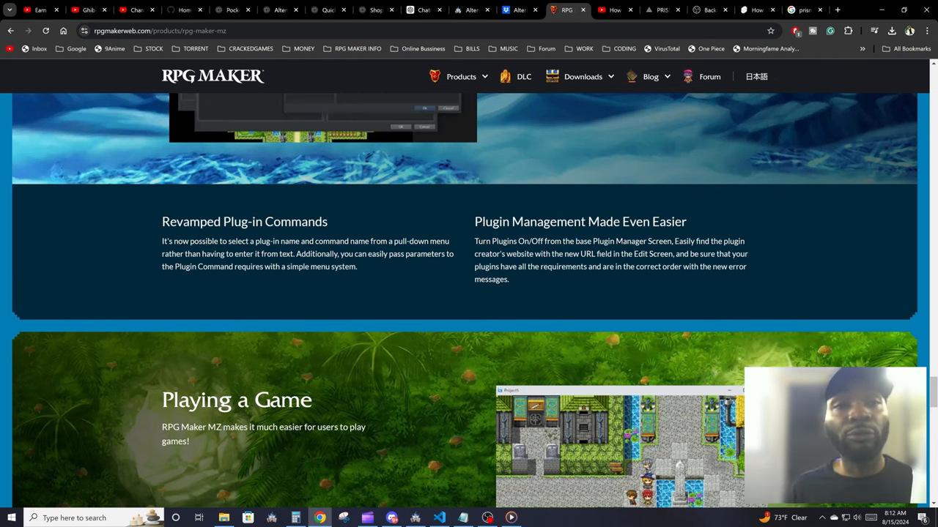
scroll("down", 3)
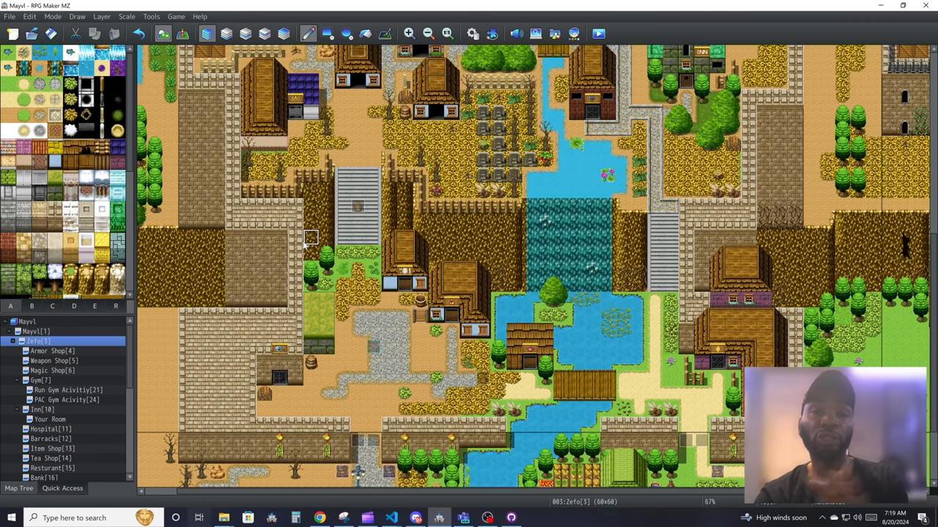
mouse_move(357, 206)
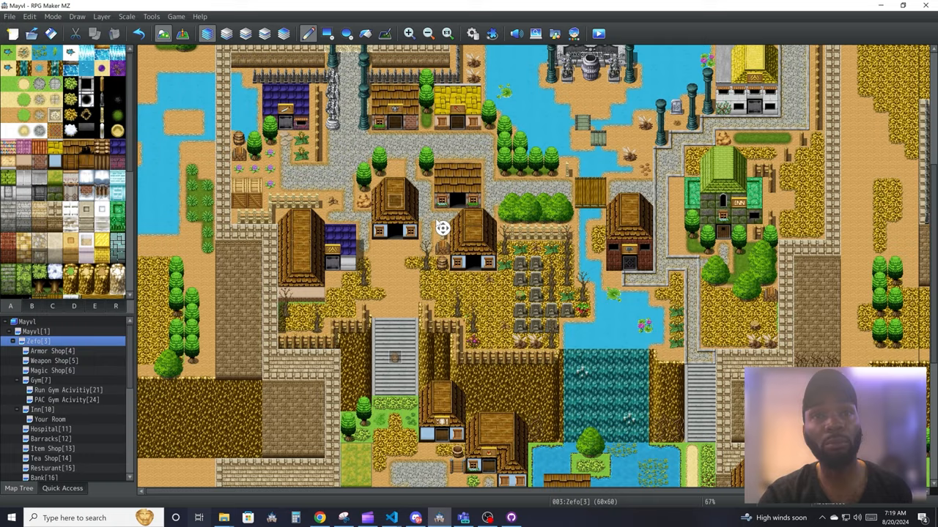
Scroll the Zefo town map down to view the fountain, shops and inn
scroll("down", 3)
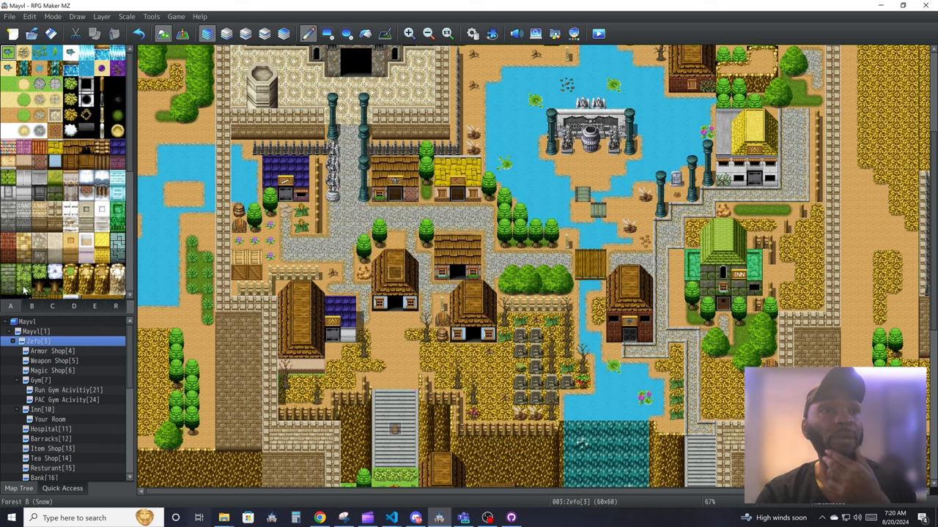
Browse the tileset tabs showing statue, pillar, flower and bush tiles
left_click(31, 306)
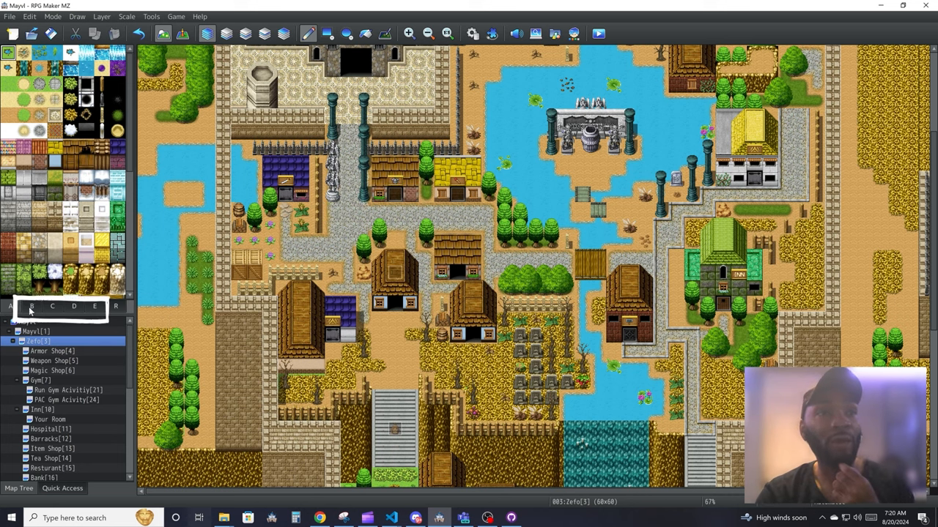
left_click(73, 306)
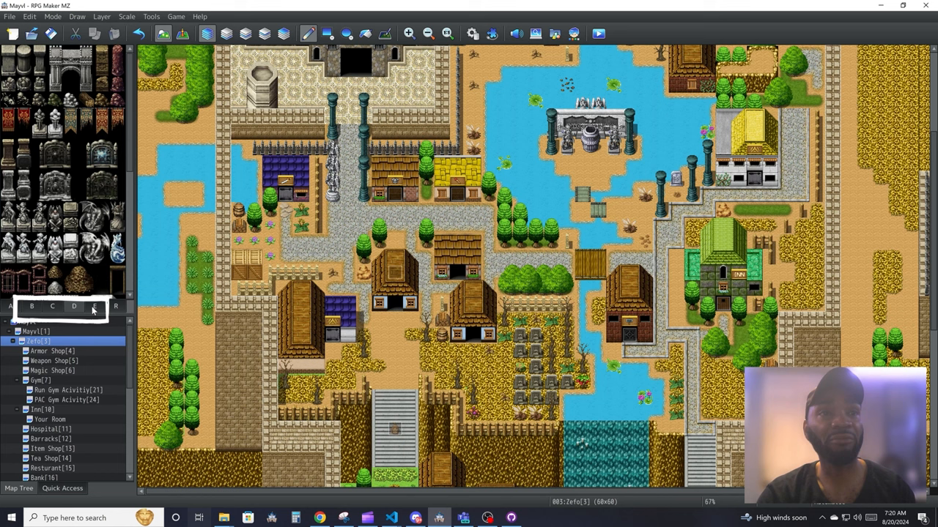
left_click(10, 306)
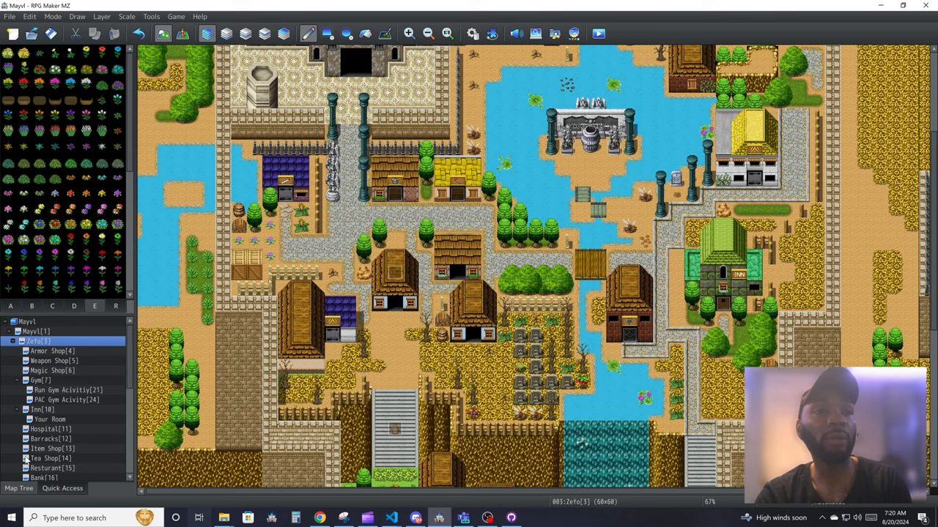
Open the Armor Shop, Magic Shop, Barracks and Resturant interior maps in turn
left_click(51, 351)
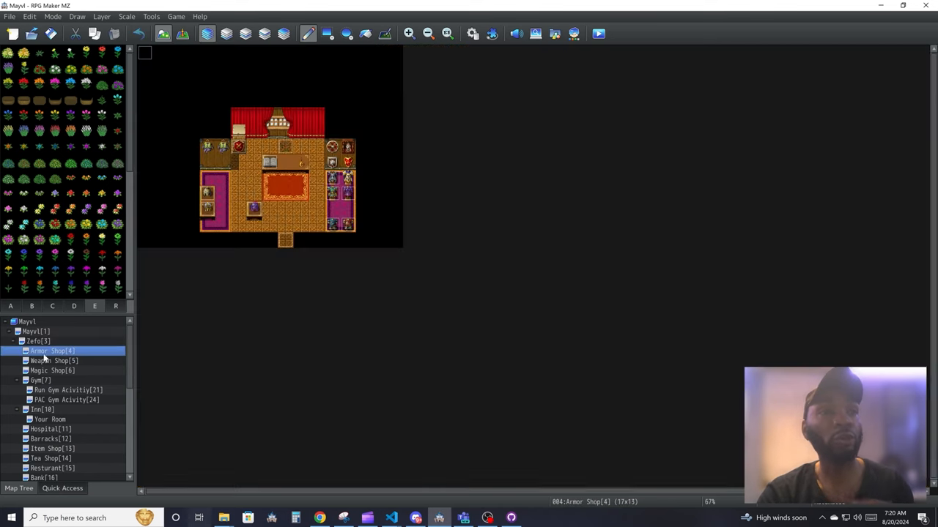
left_click(52, 370)
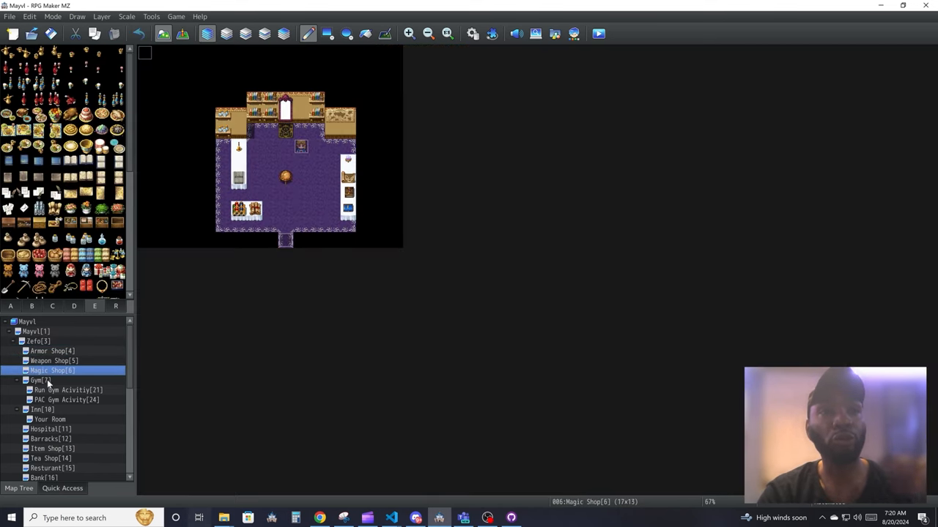
left_click(50, 439)
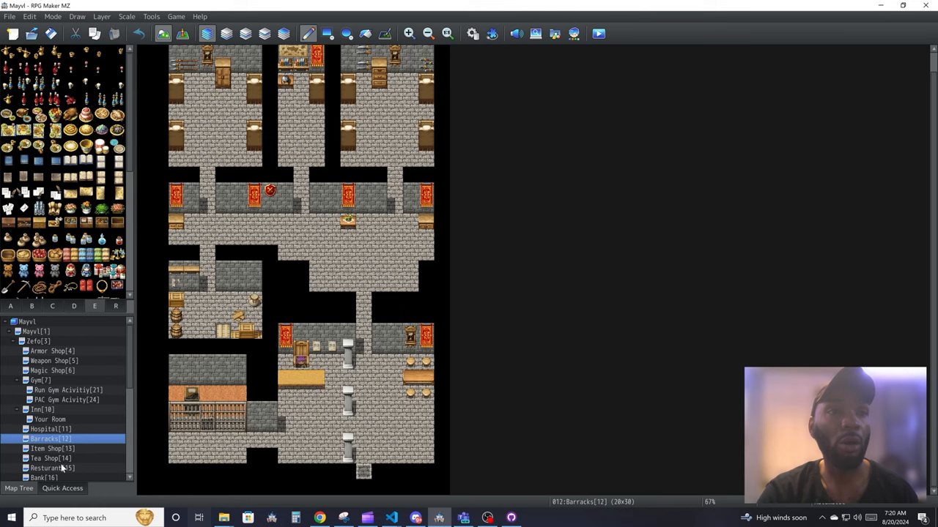
left_click(51, 469)
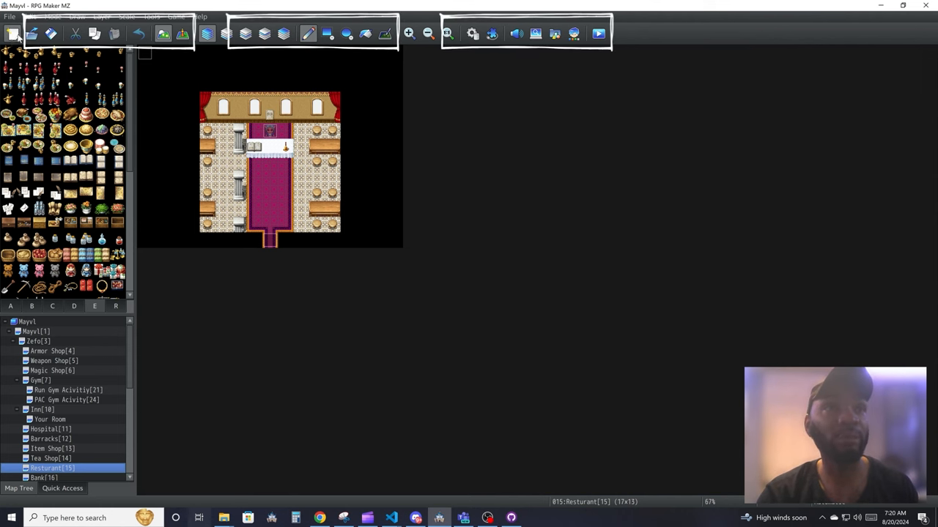
left_click(10, 16)
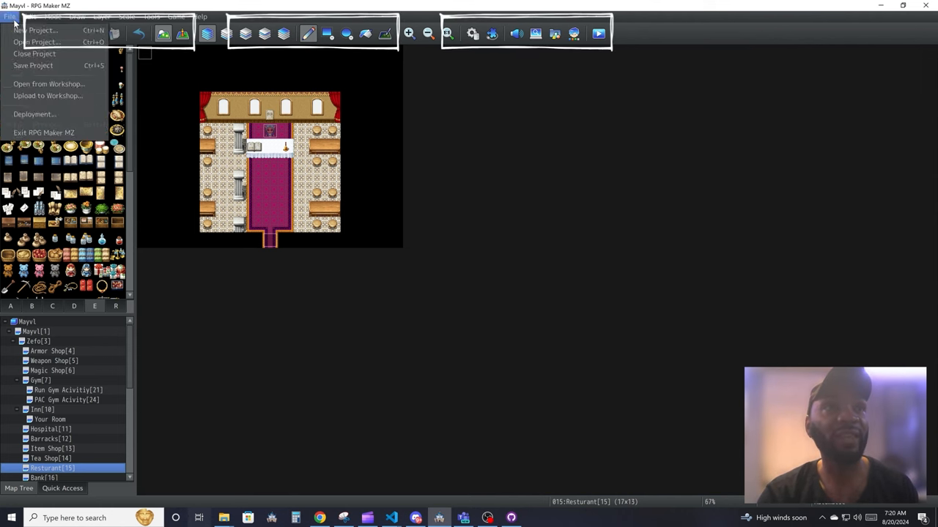
left_click(199, 16)
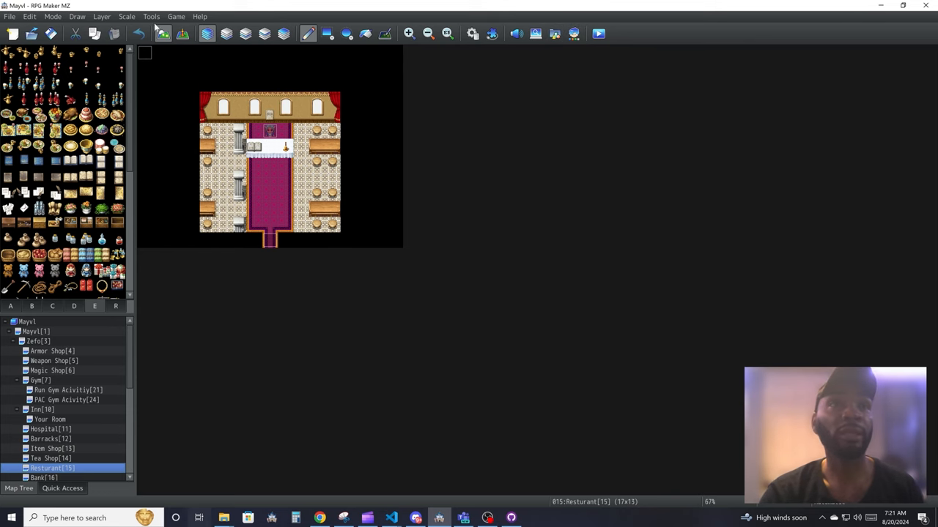
left_click(151, 16)
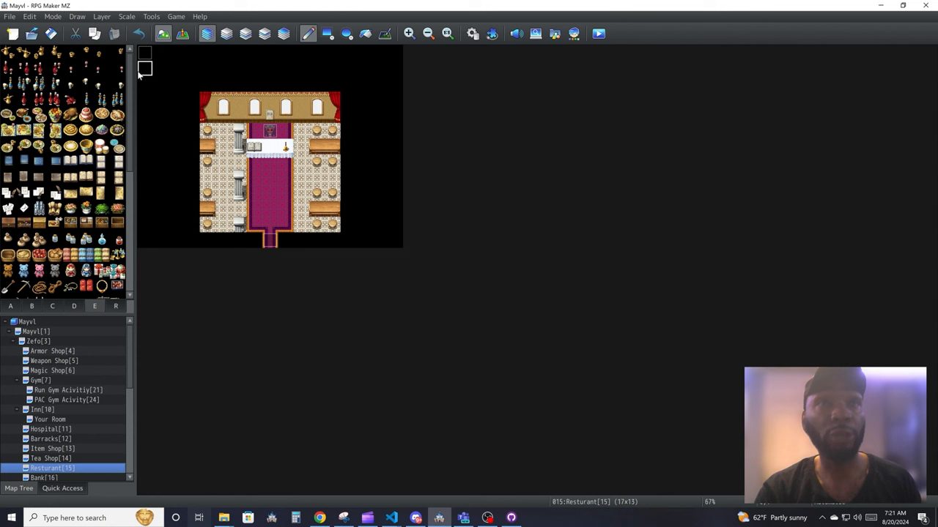
left_click(9, 17)
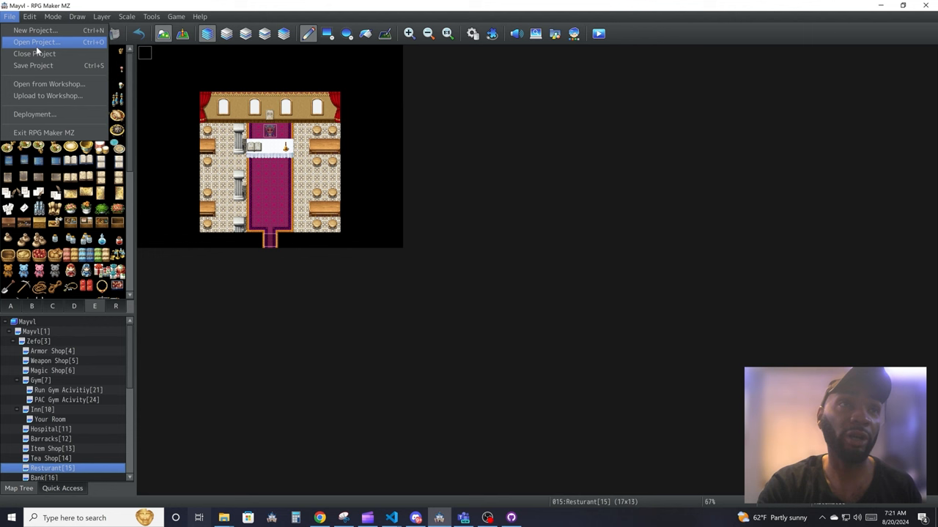
mouse_move(48, 95)
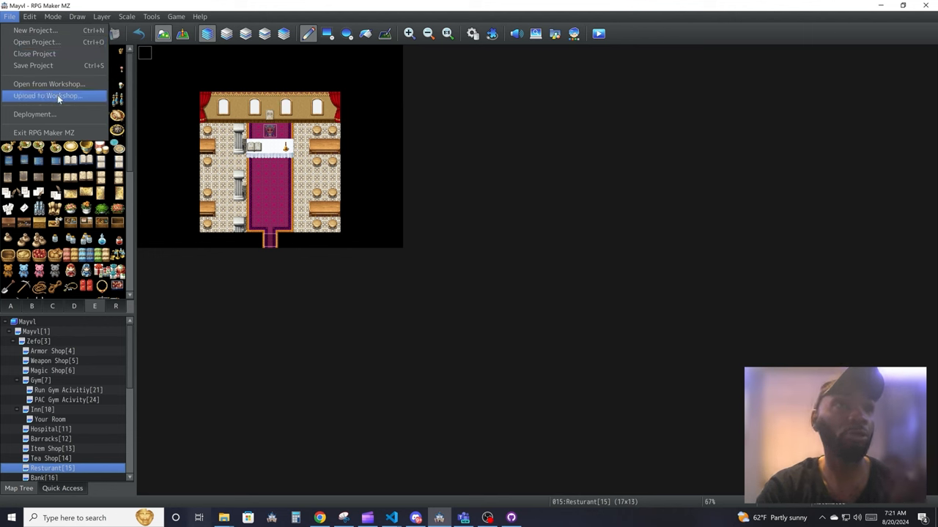
mouse_move(65, 109)
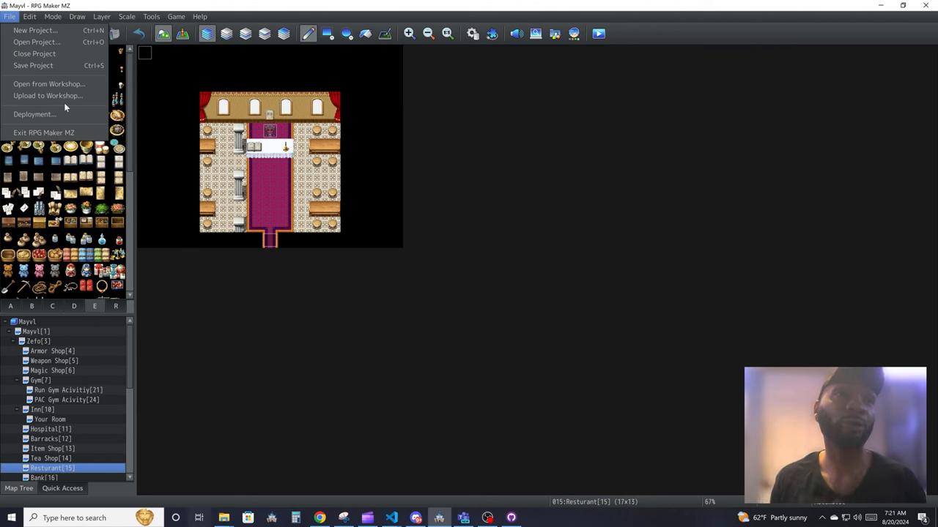
left_click(43, 133)
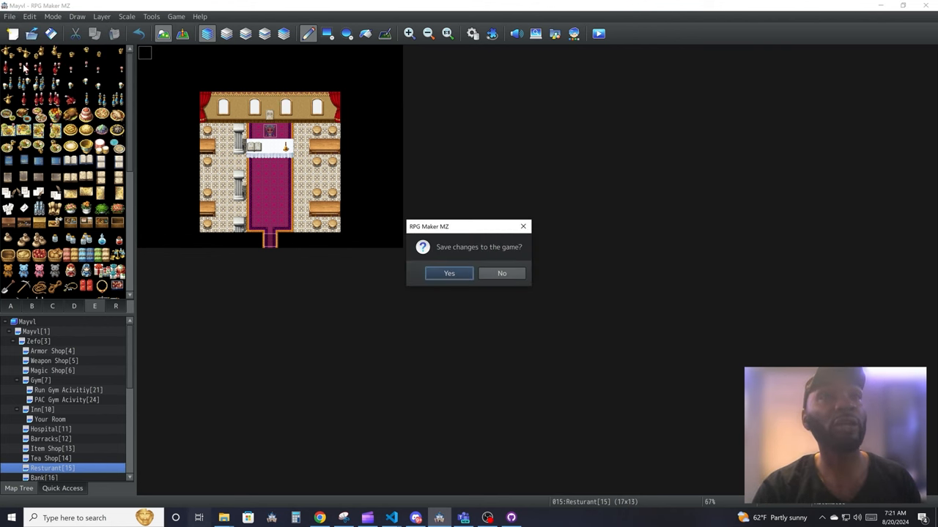
left_click(501, 273)
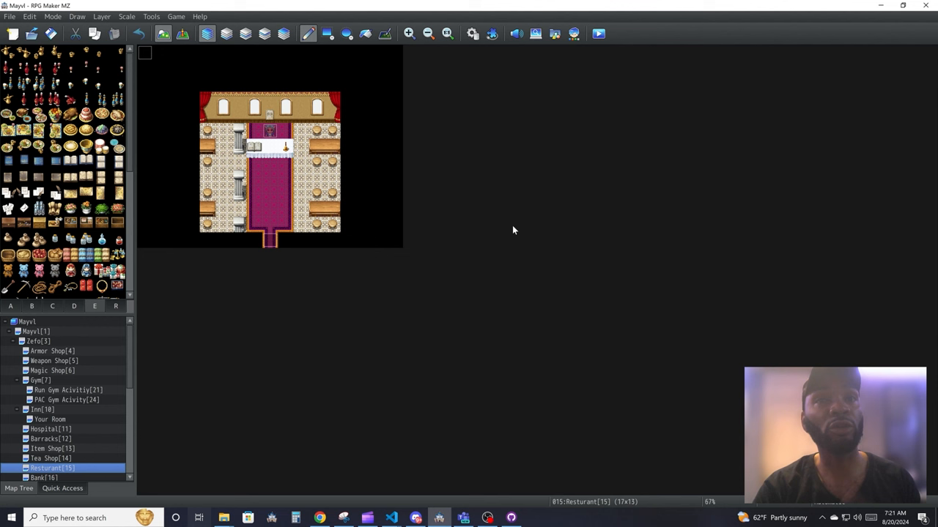
left_click(29, 16)
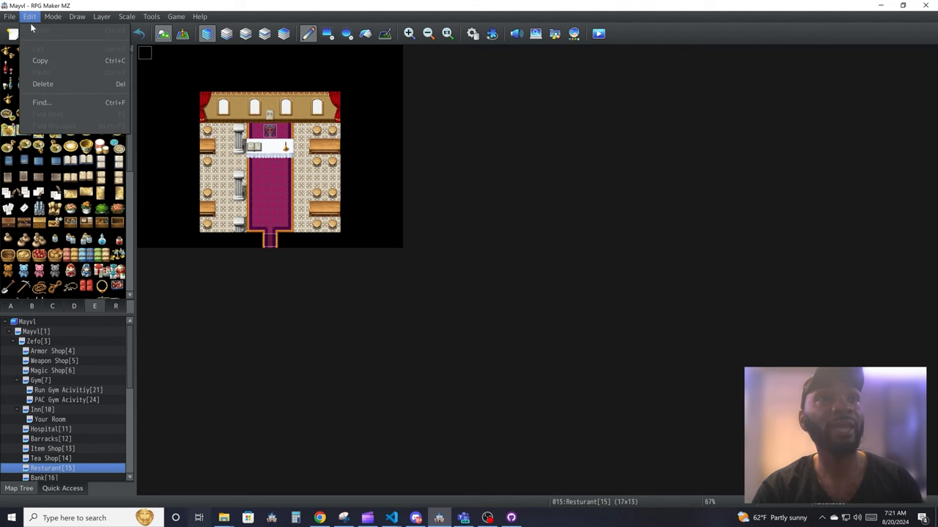
Switch to Event mode, select a restaurant event, then open the Mayvl[1] world map
left_click(52, 16)
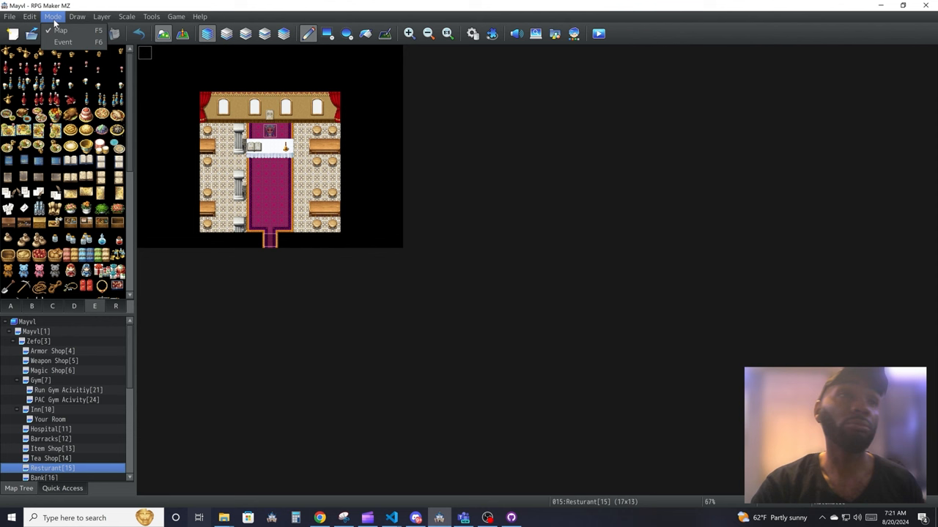
mouse_move(60, 30)
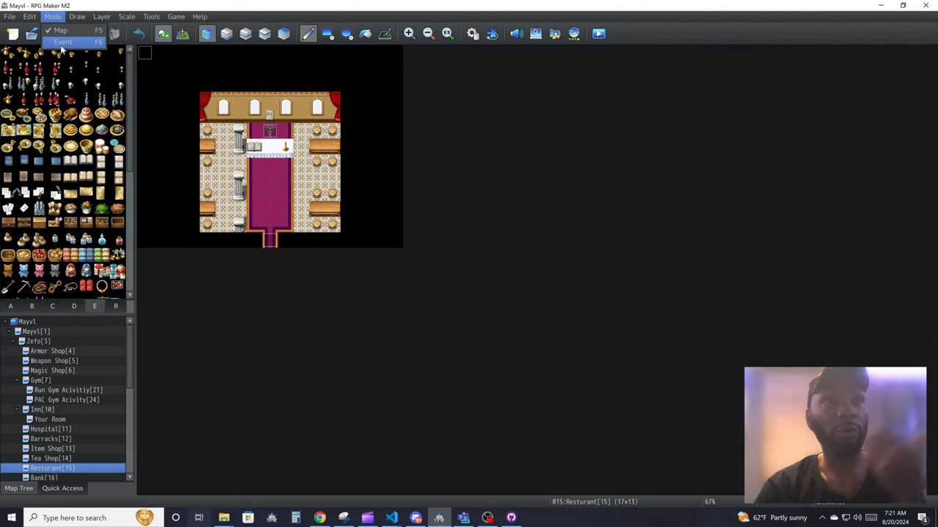
left_click(63, 41)
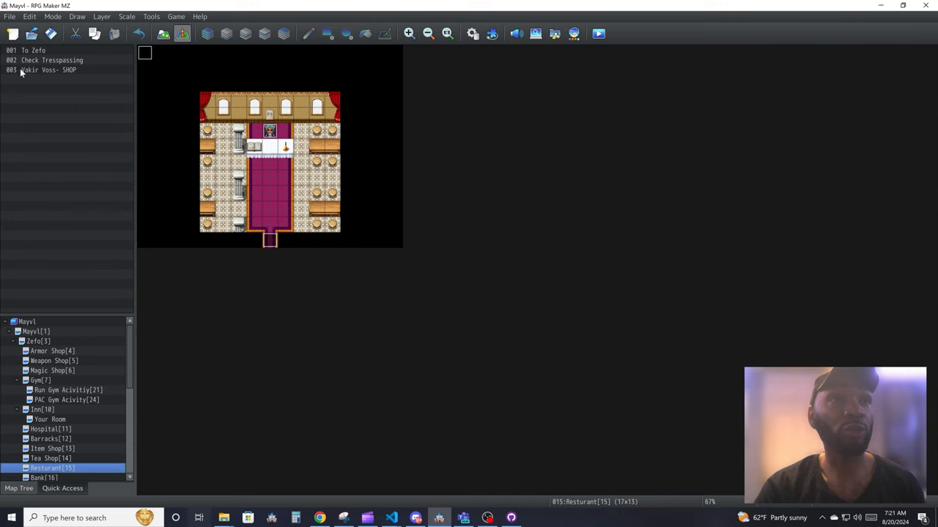
left_click(48, 70)
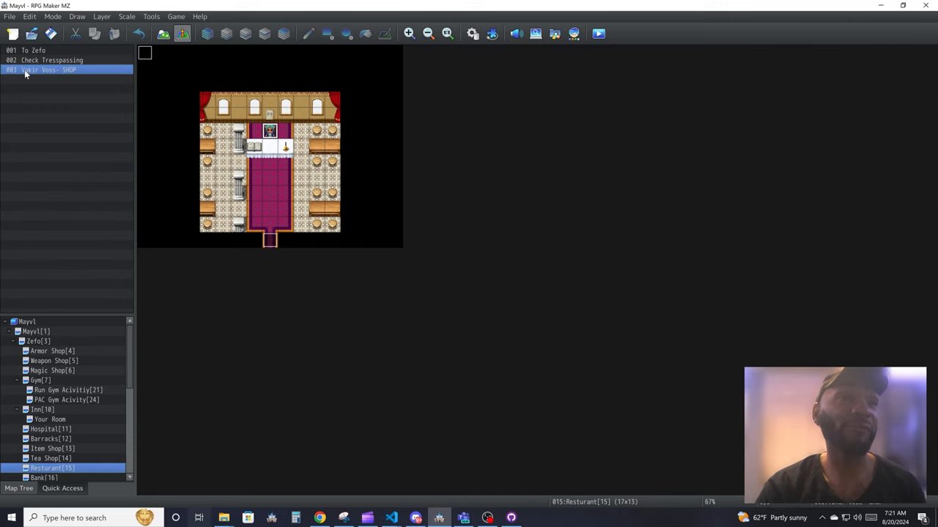
left_click(31, 331)
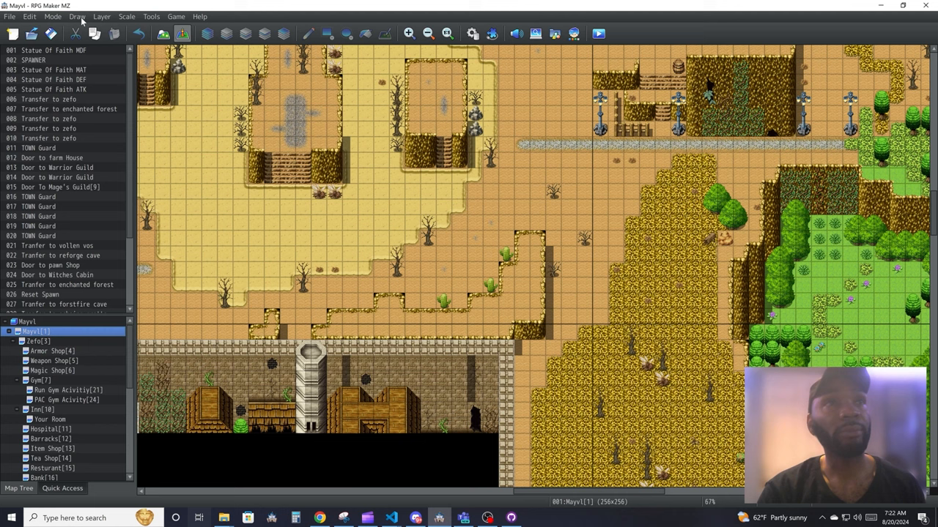
mouse_move(469, 286)
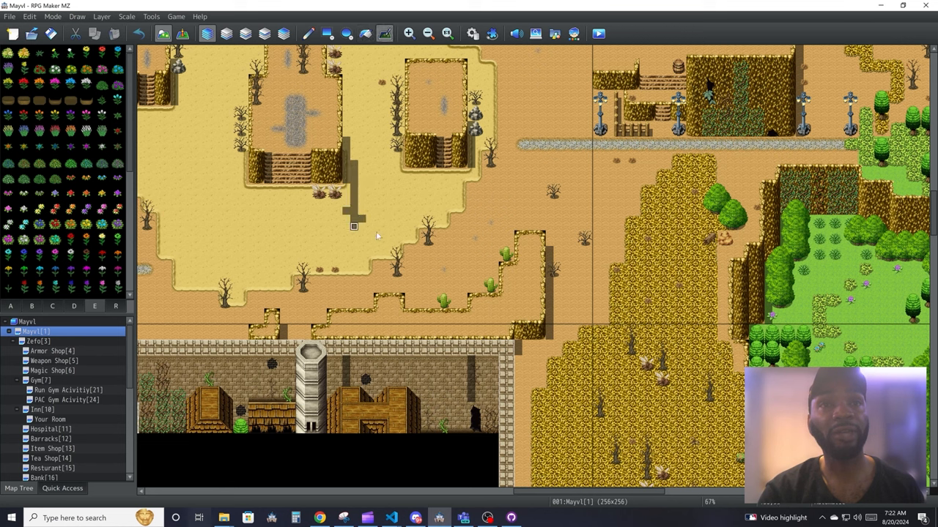
Compare single-layer displays, zoom in on the desert, then zoom out to the whole world
left_click(101, 16)
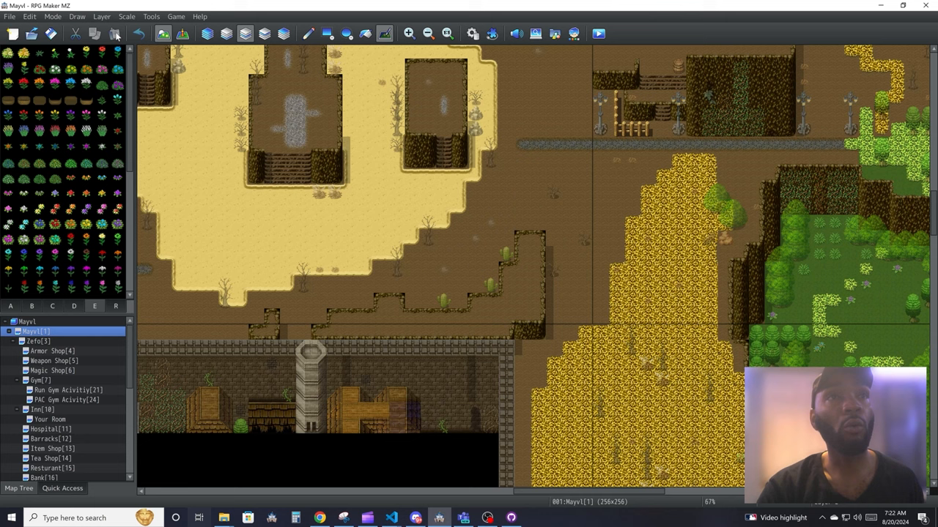
left_click(101, 16)
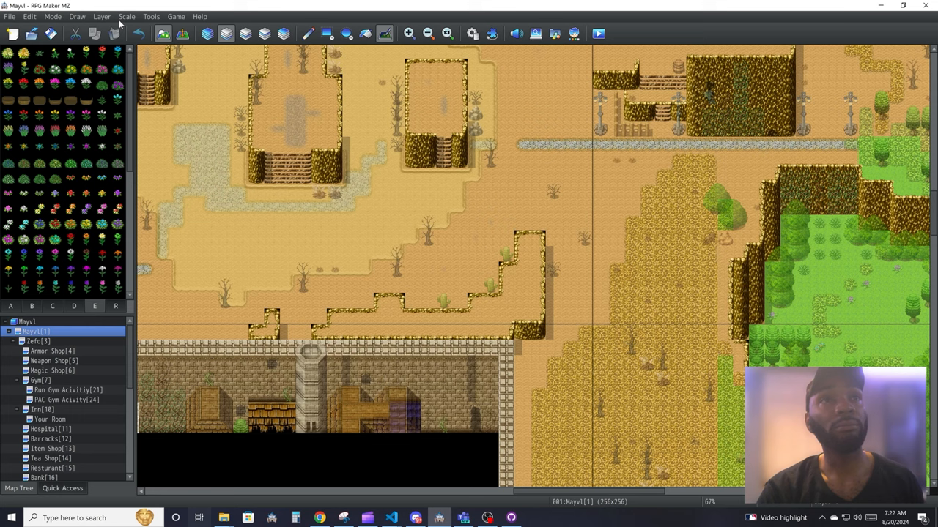
left_click(126, 16)
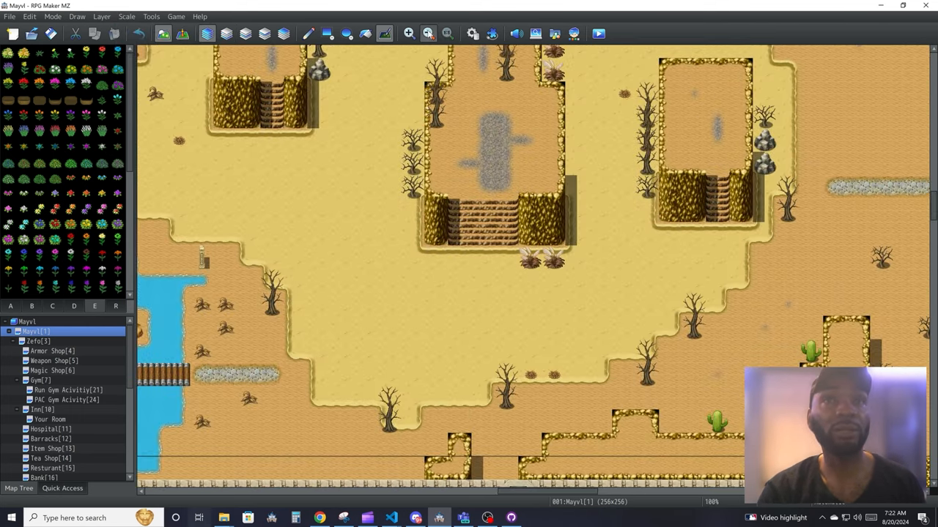
left_click(152, 16)
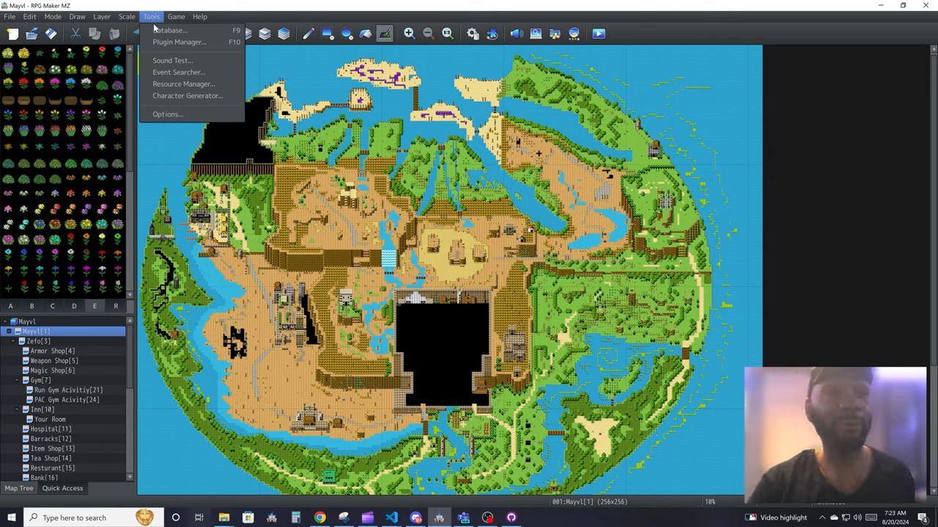
mouse_move(176, 30)
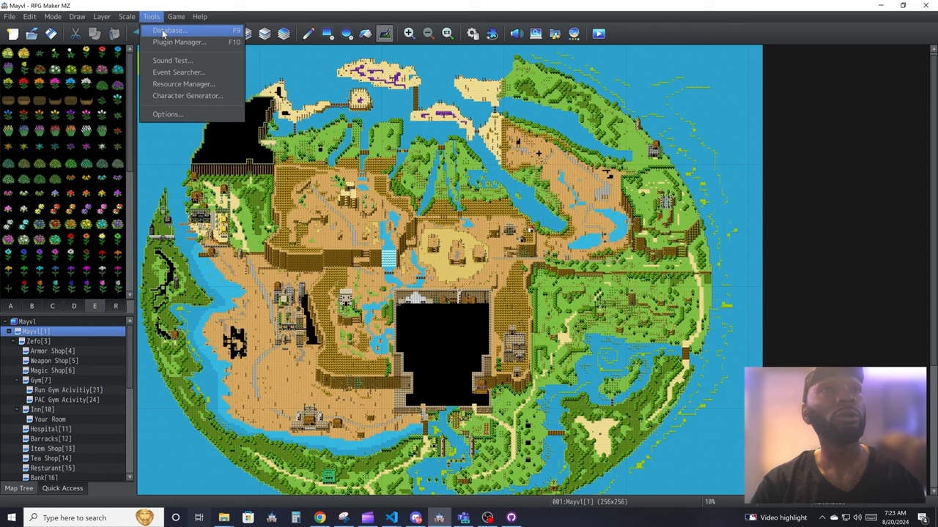
Open the Database, view its Classes, Items, Troops and Animations tabs, then close it
left_click(169, 30)
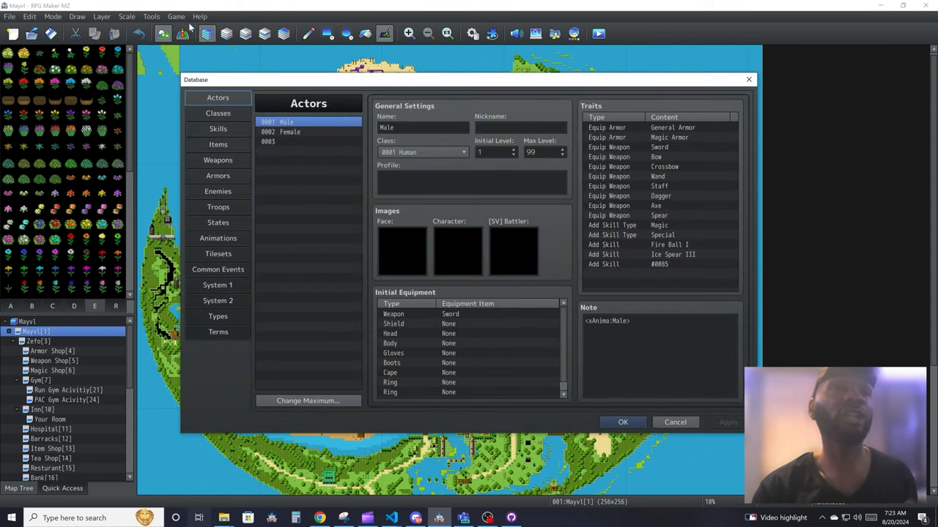
left_click(217, 112)
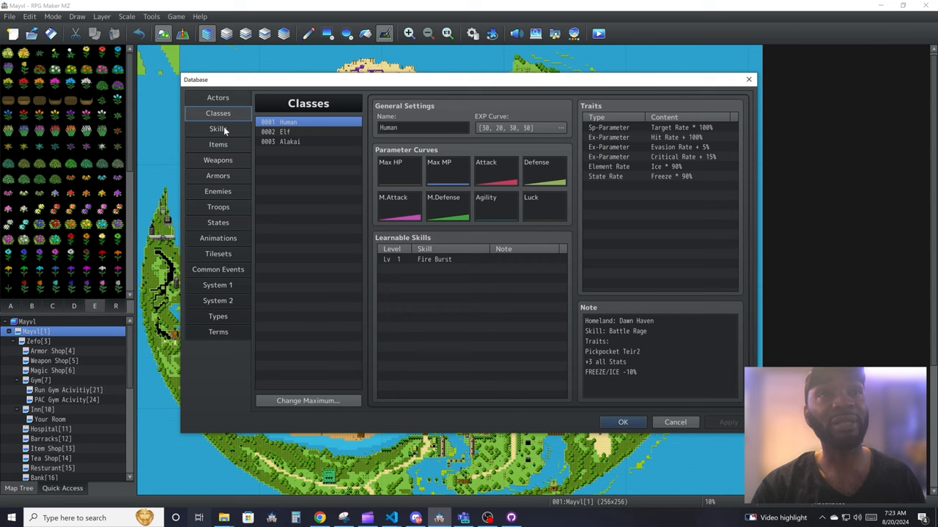
left_click(217, 145)
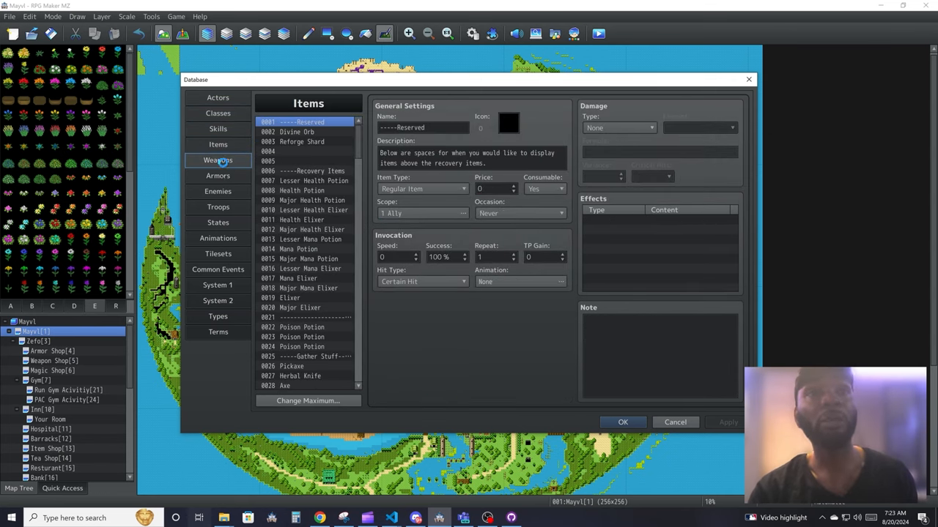
left_click(217, 207)
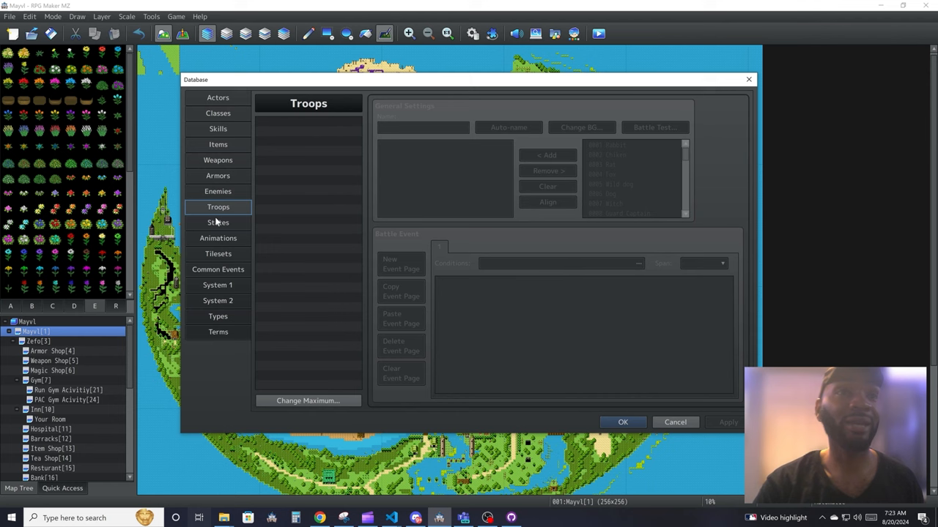
left_click(217, 238)
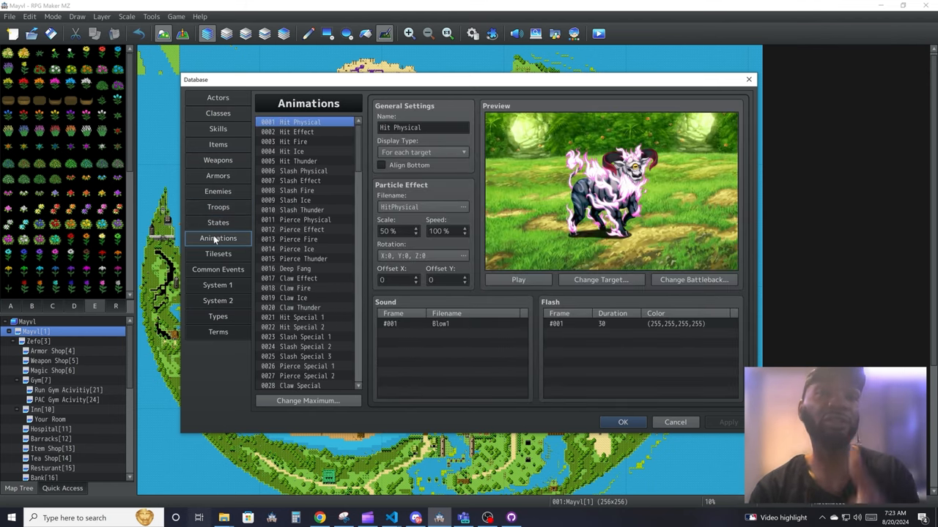
left_click(217, 97)
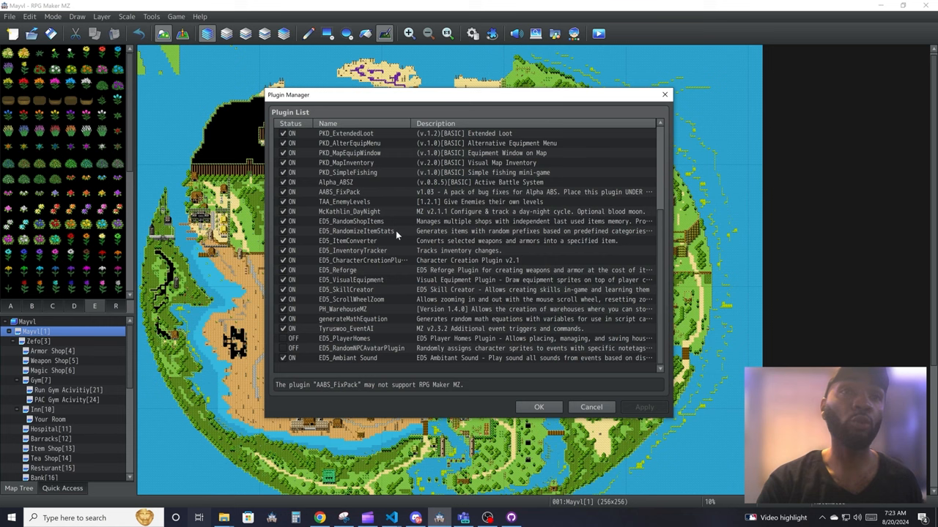
Close the plugin list, open the Resource Manager, and browse image folders including tilesets
scroll("down", 3)
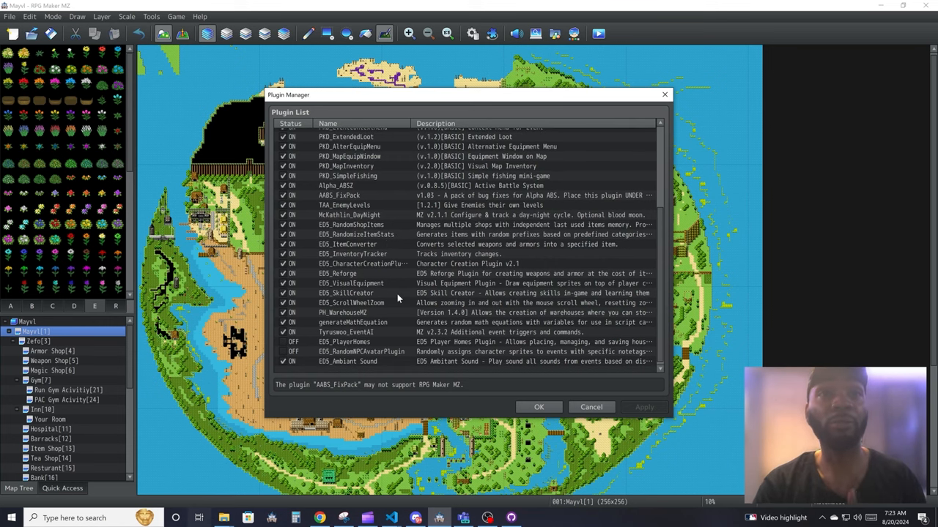
left_click(363, 264)
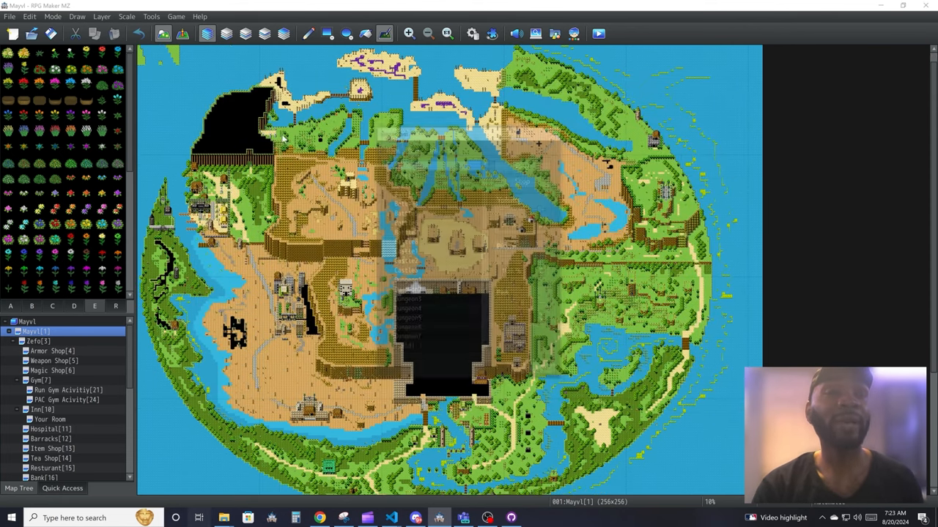
left_click(575, 33)
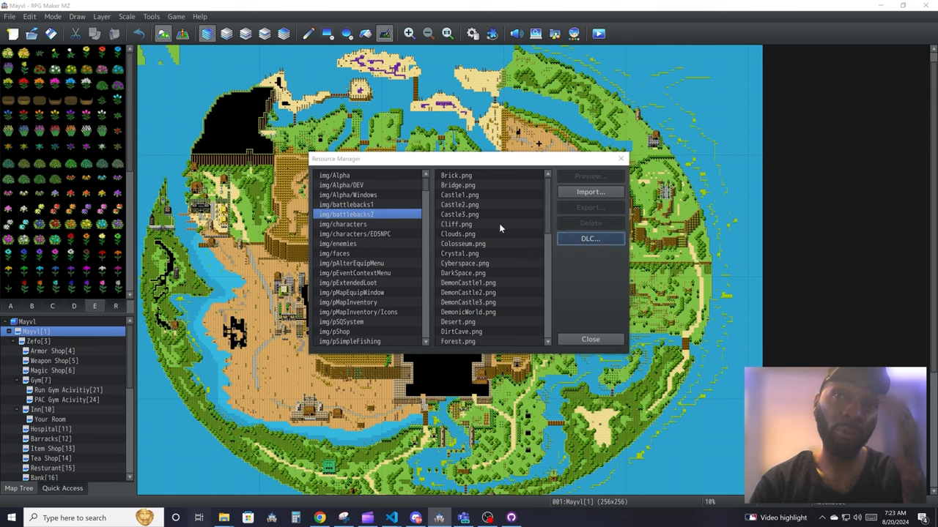
mouse_move(533, 292)
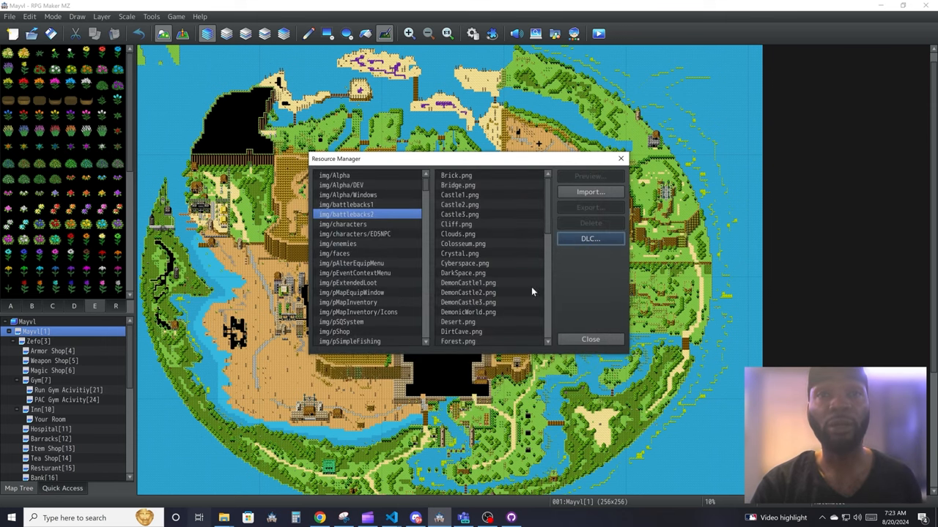
left_click(354, 233)
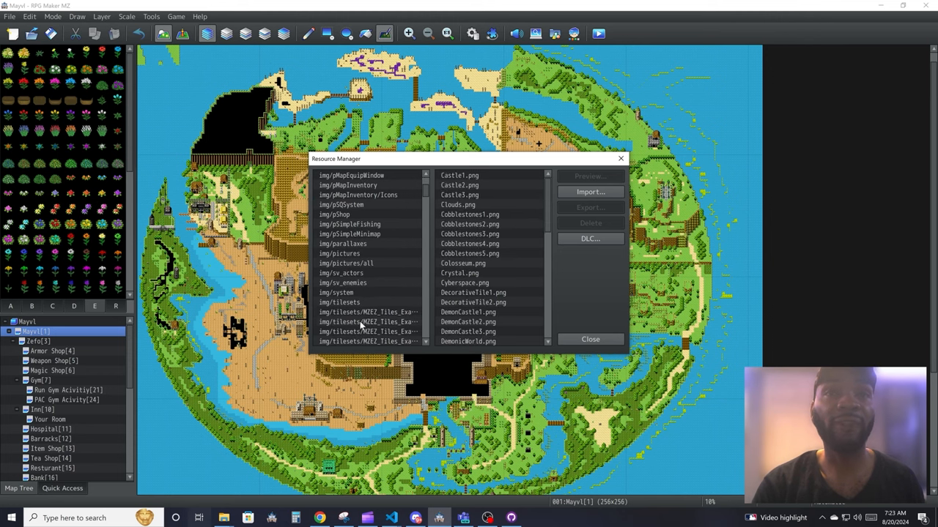
left_click(342, 282)
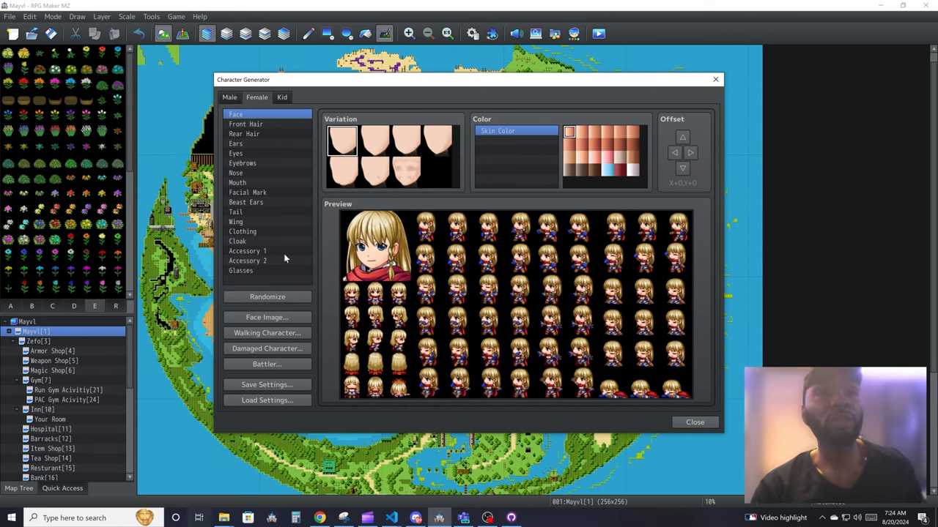
Randomize the female character design twice, then close the Character Generator
left_click(267, 296)
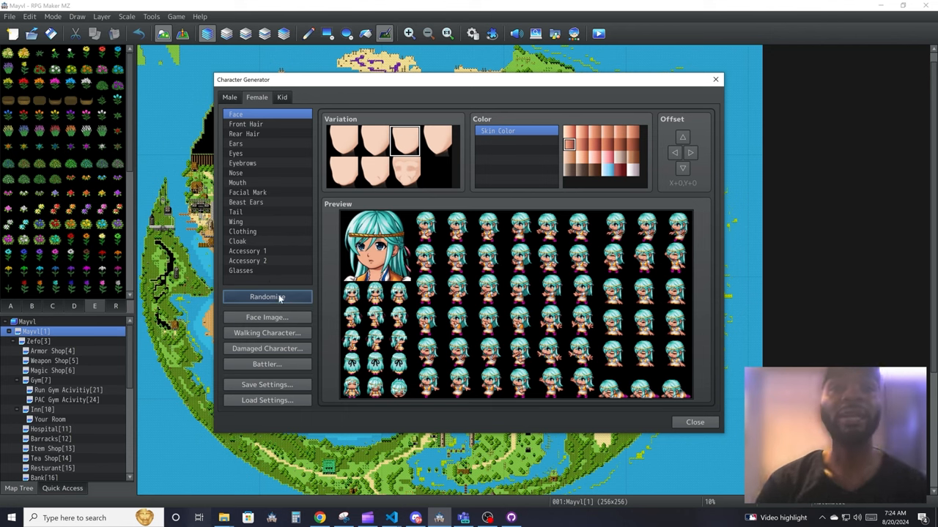
left_click(267, 297)
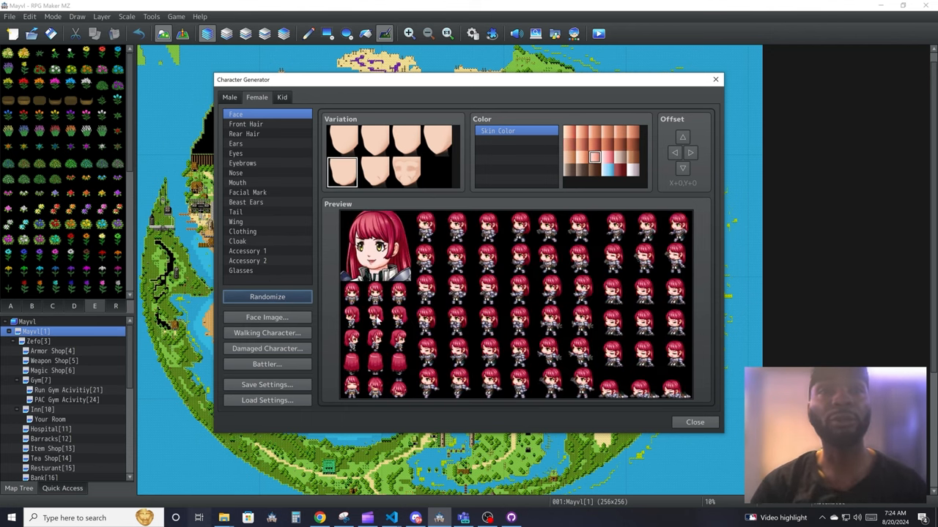
mouse_move(332, 329)
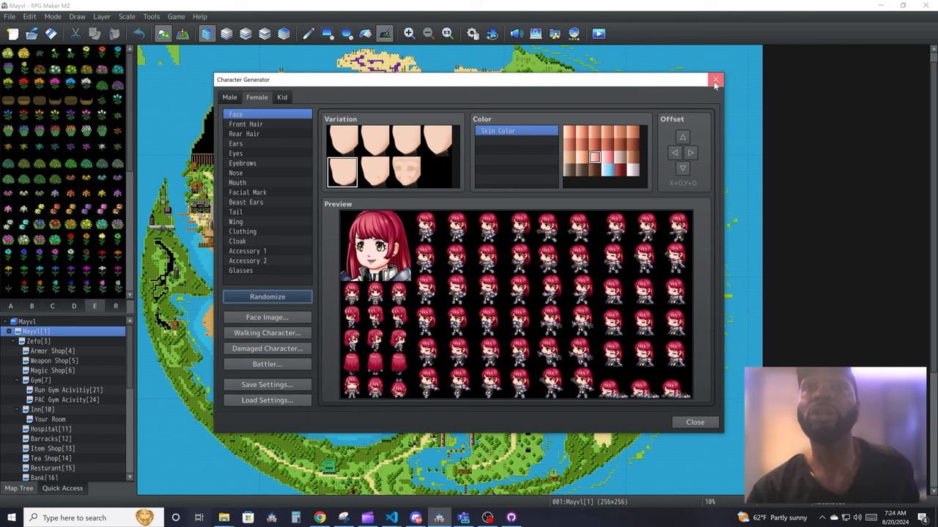
left_click(151, 17)
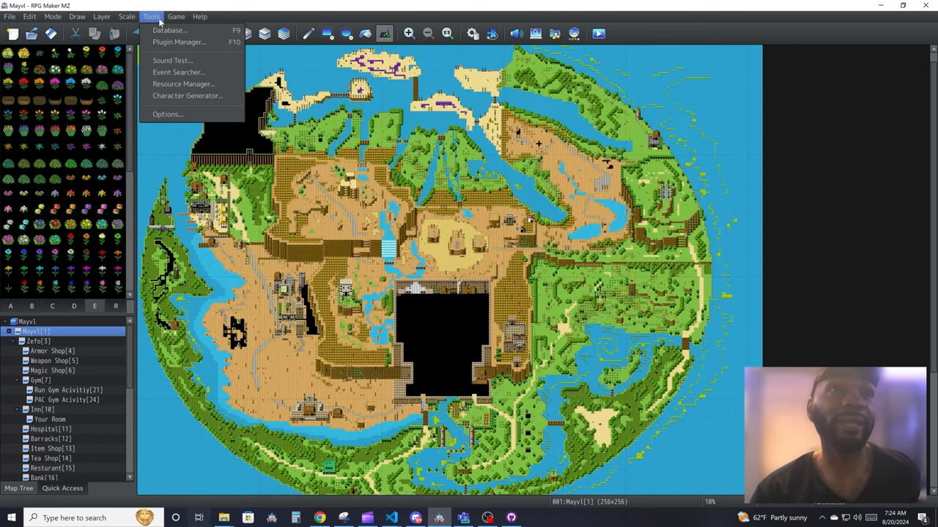
left_click(167, 113)
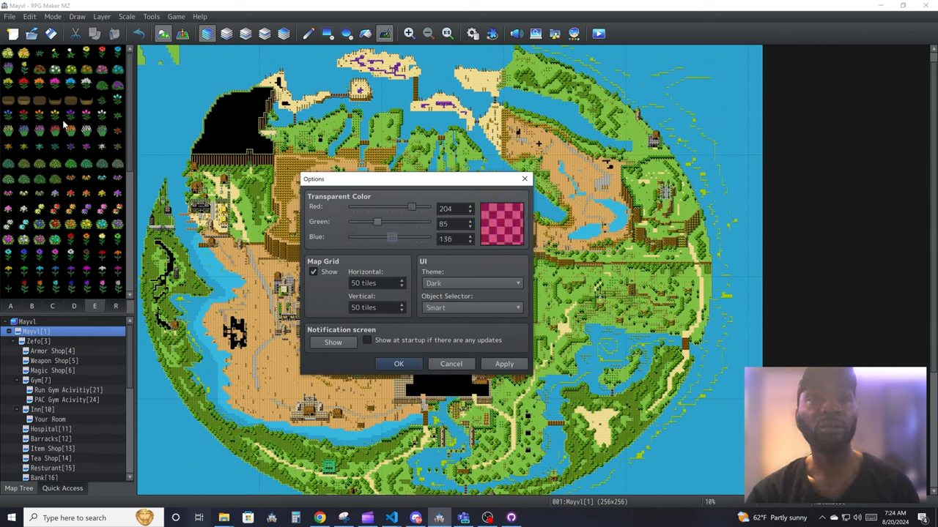
left_click(314, 272)
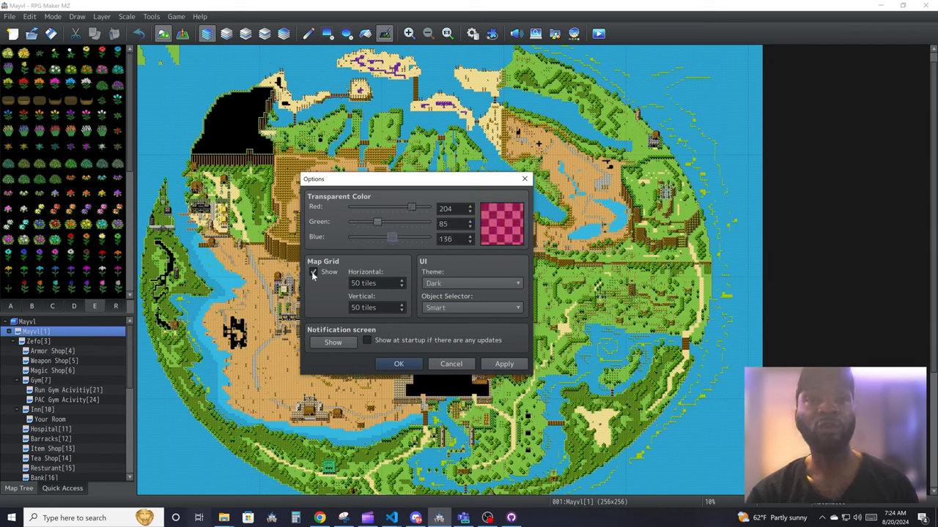
left_click(472, 283)
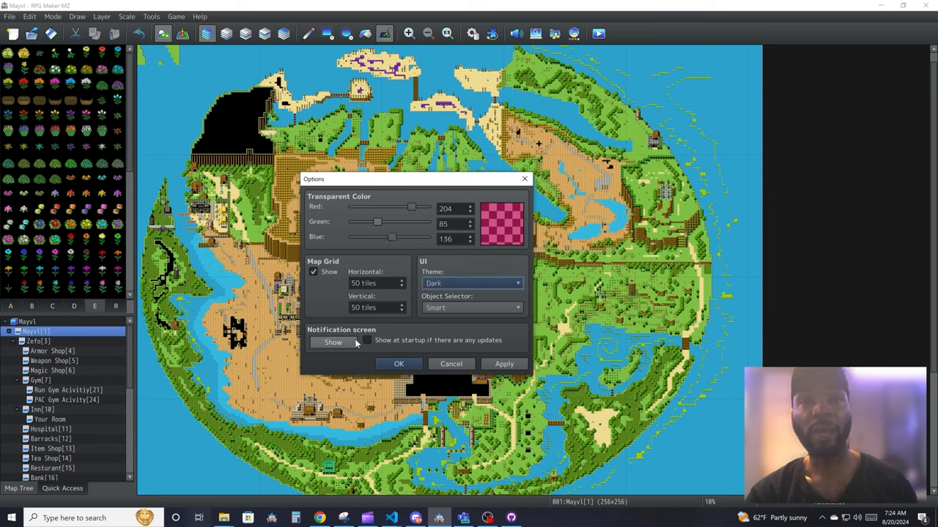
left_click_drag(416, 179, 468, 158)
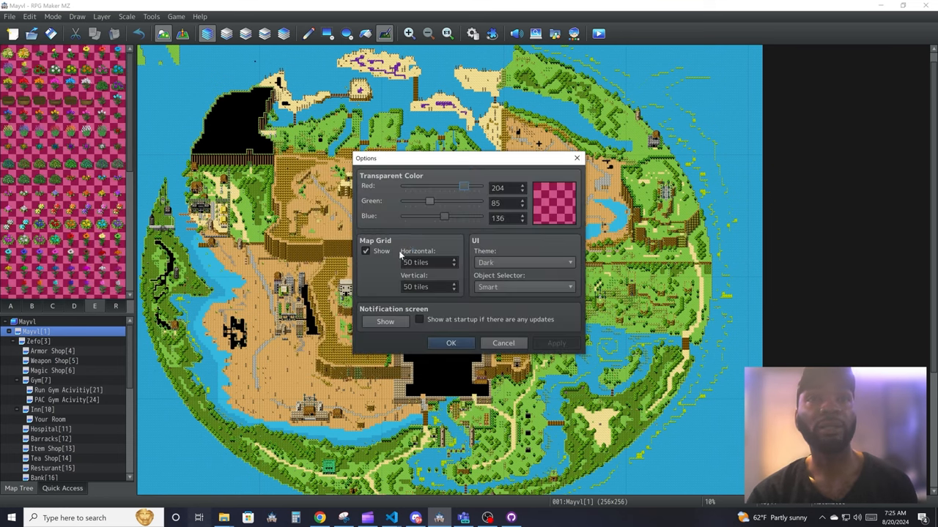
left_click(176, 16)
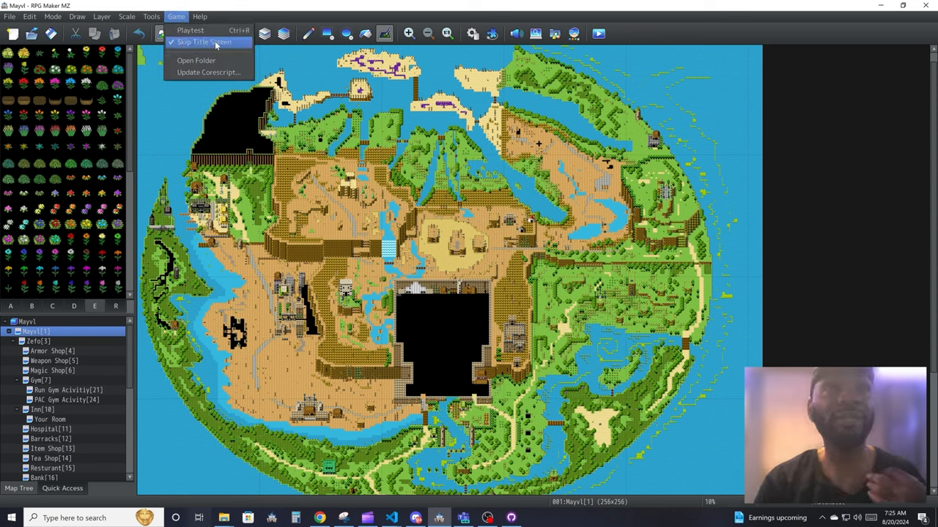
mouse_move(196, 60)
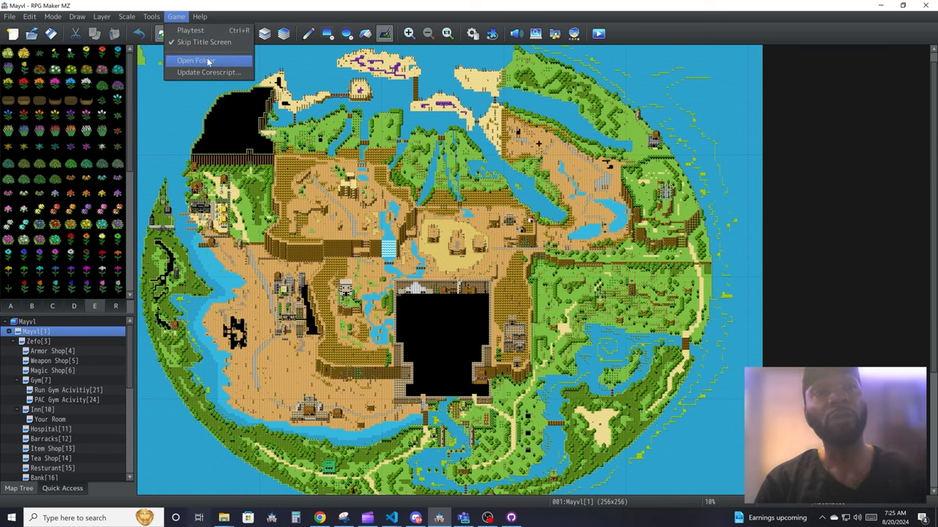
mouse_move(209, 72)
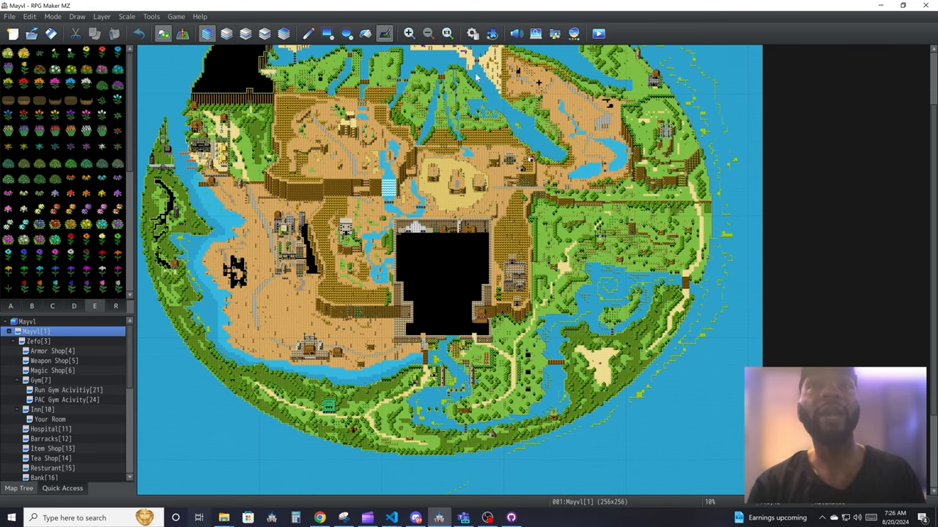
mouse_move(452, 77)
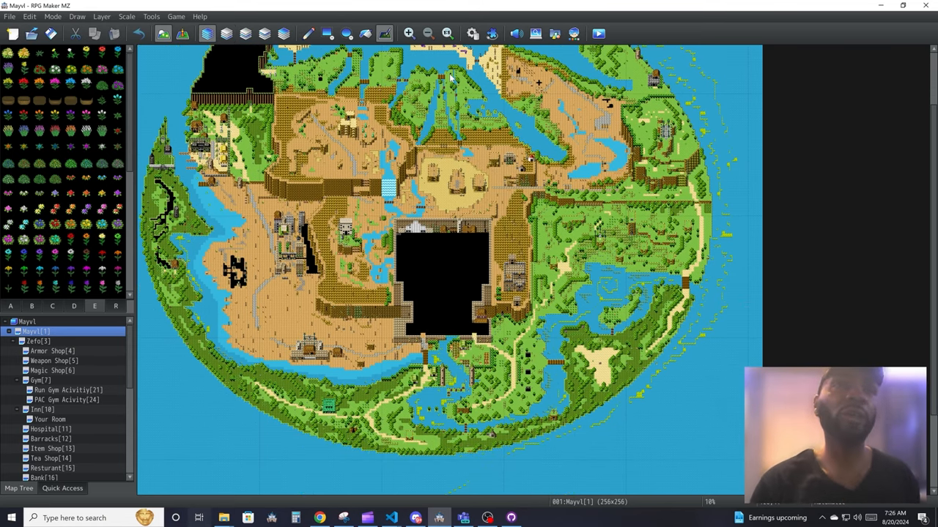
Start the Step 1: Map Basics tutorial from Help > Tutorial, then reopen Help
left_click(199, 16)
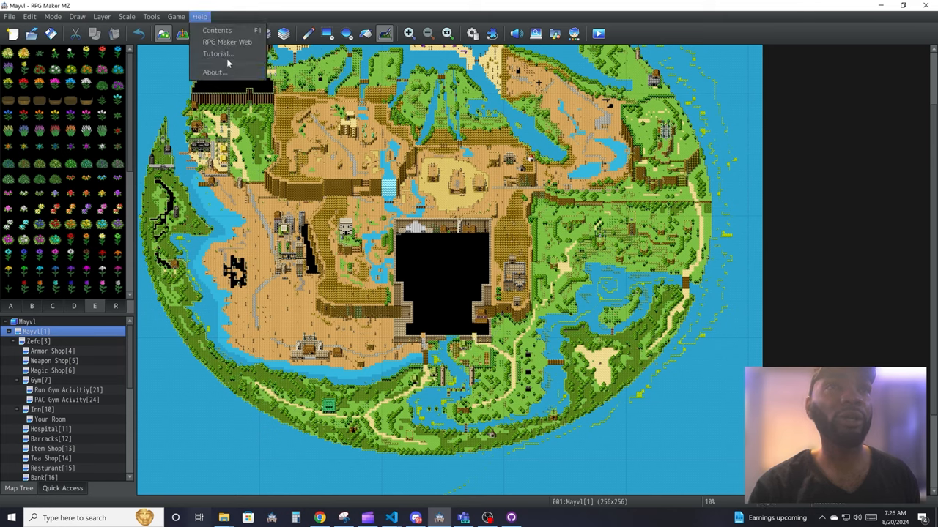
left_click(217, 53)
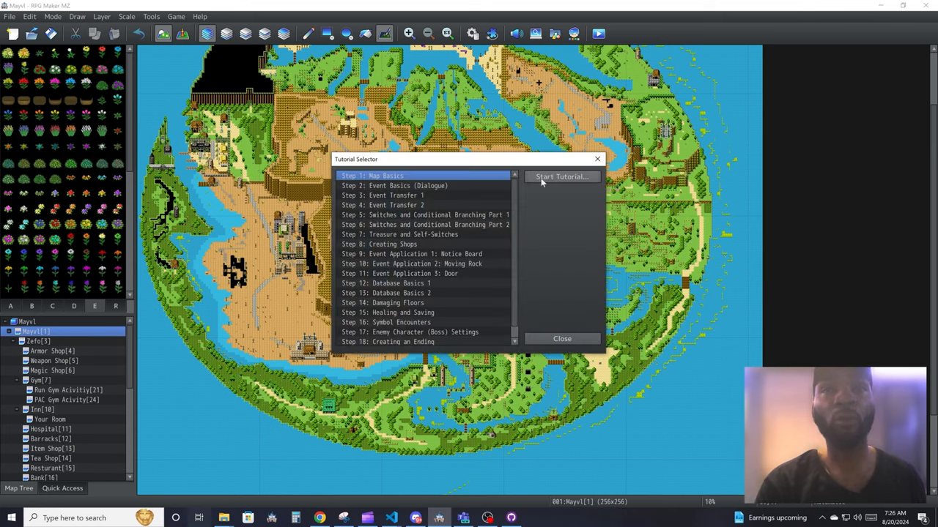
left_click(561, 176)
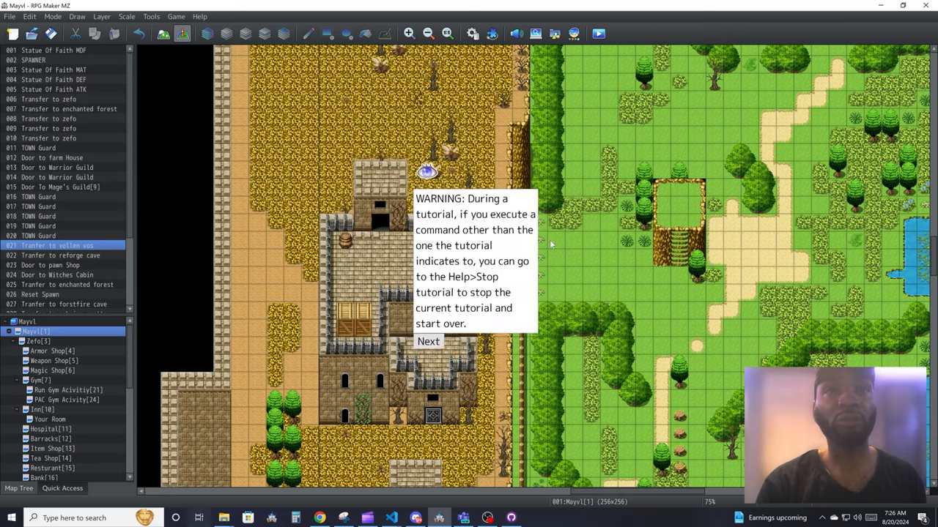
left_click(199, 16)
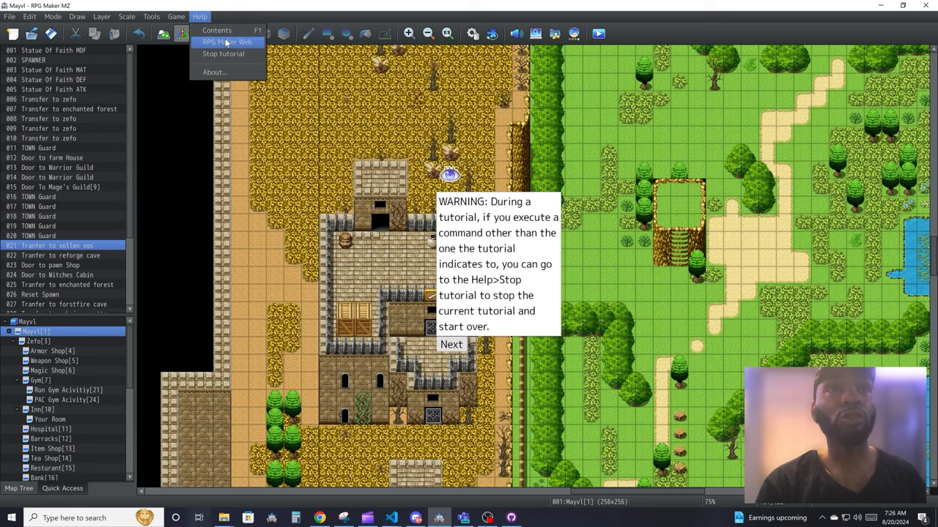
Open the help manual, read Basic Editor Controls, then go to Menu Bar Content
left_click(225, 42)
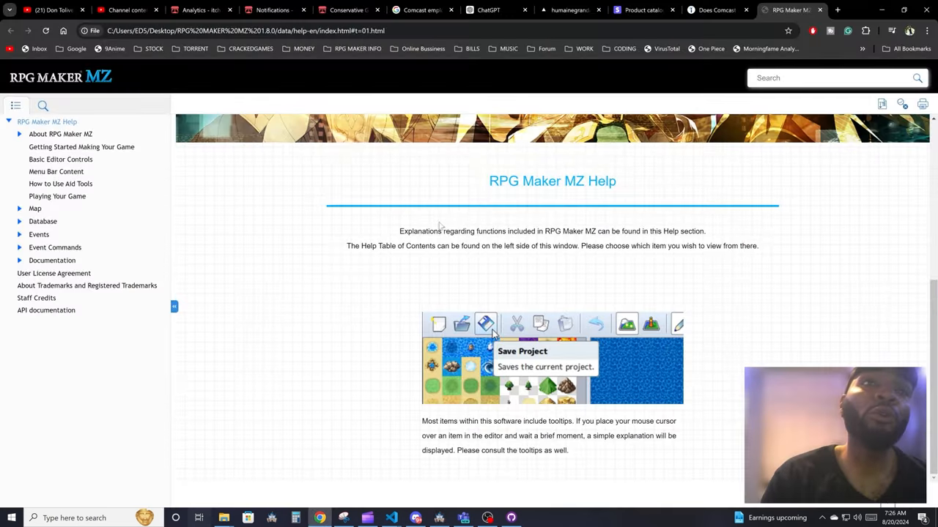
left_click(60, 159)
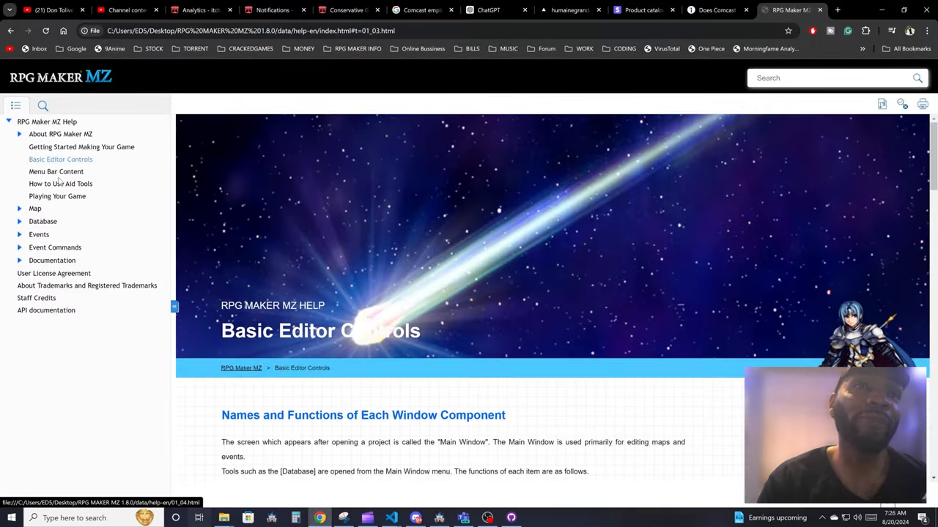
scroll("down", 3)
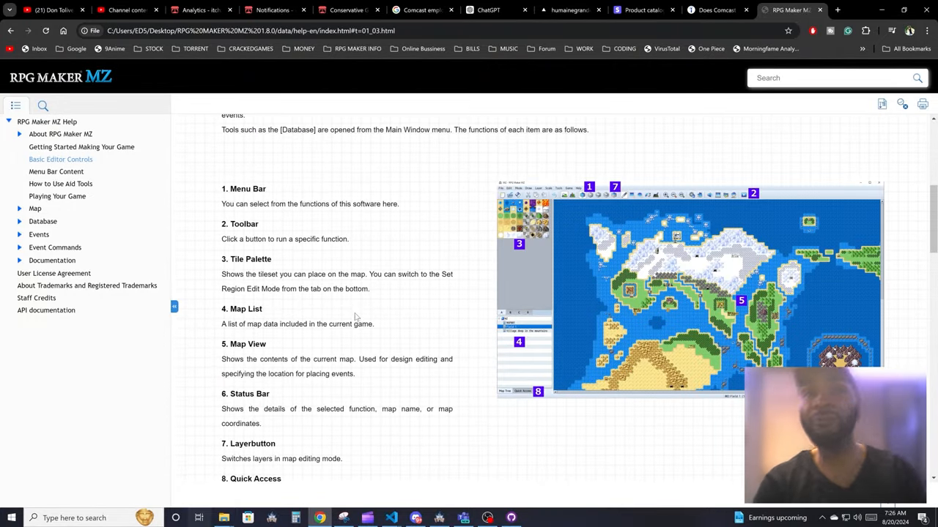
mouse_move(431, 314)
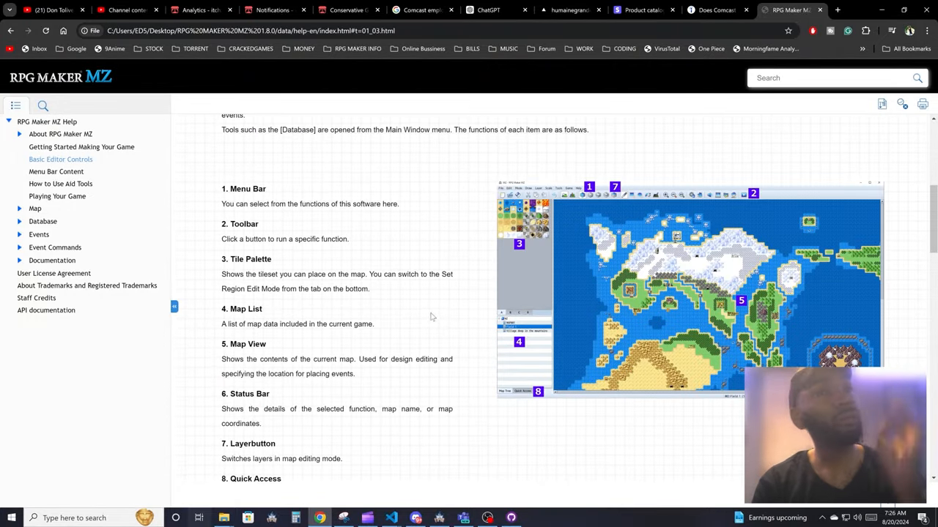
scroll("down", 3)
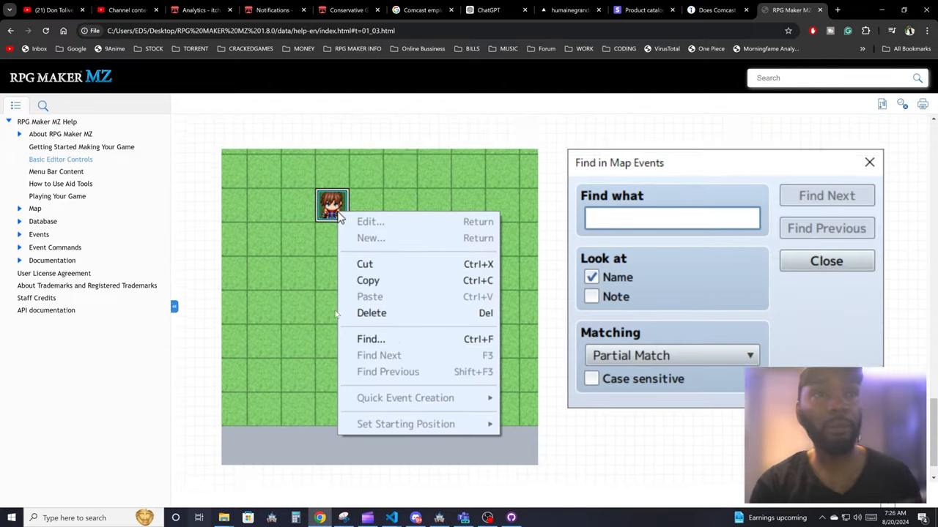
left_click(55, 170)
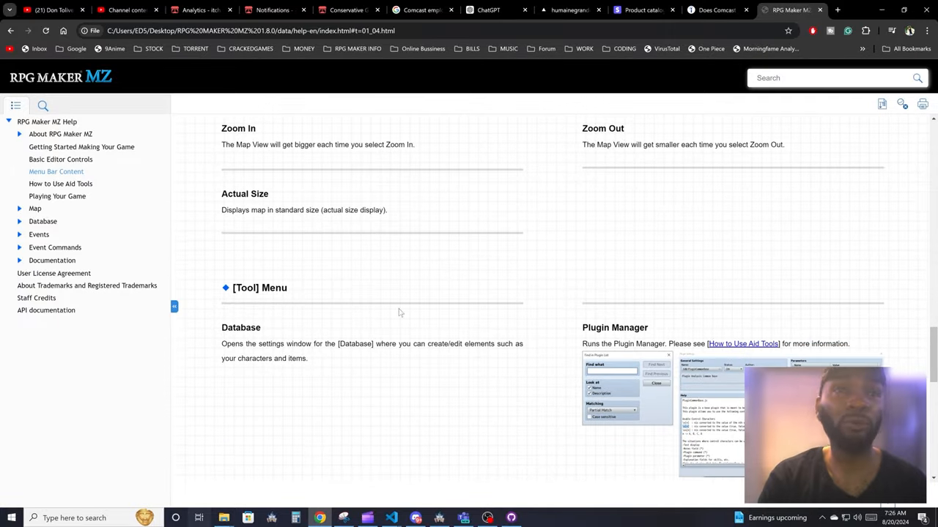
left_click(60, 184)
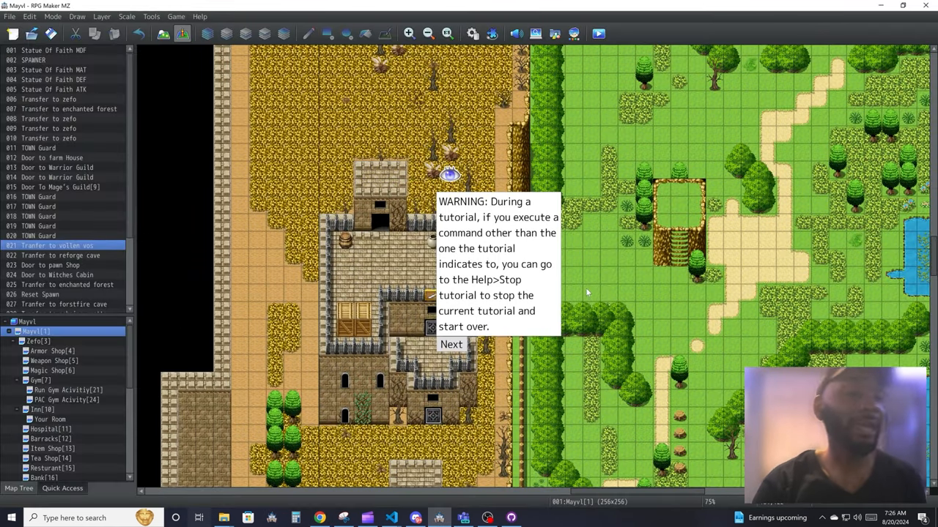
mouse_move(451, 289)
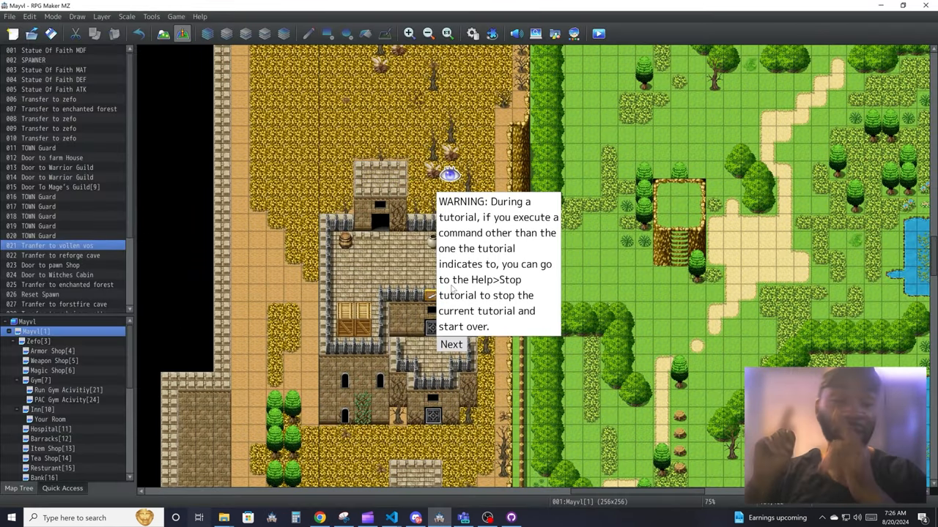